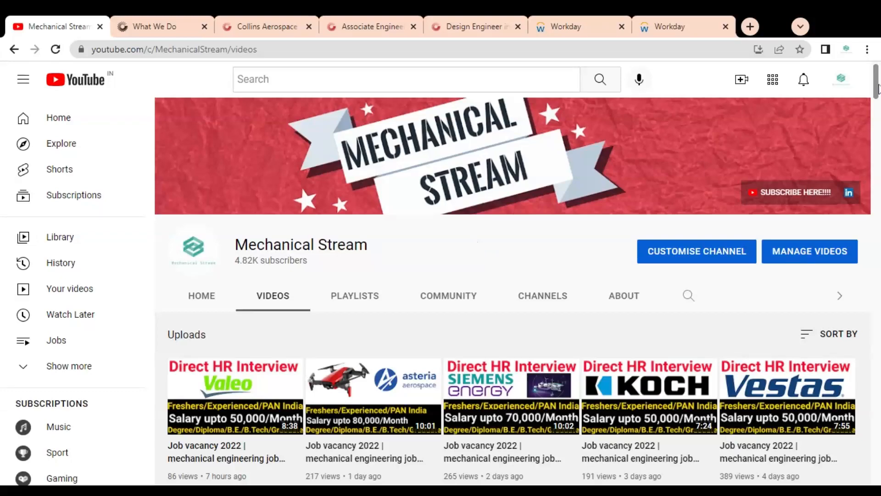
Scroll up and down through the current page
scroll("down", 3)
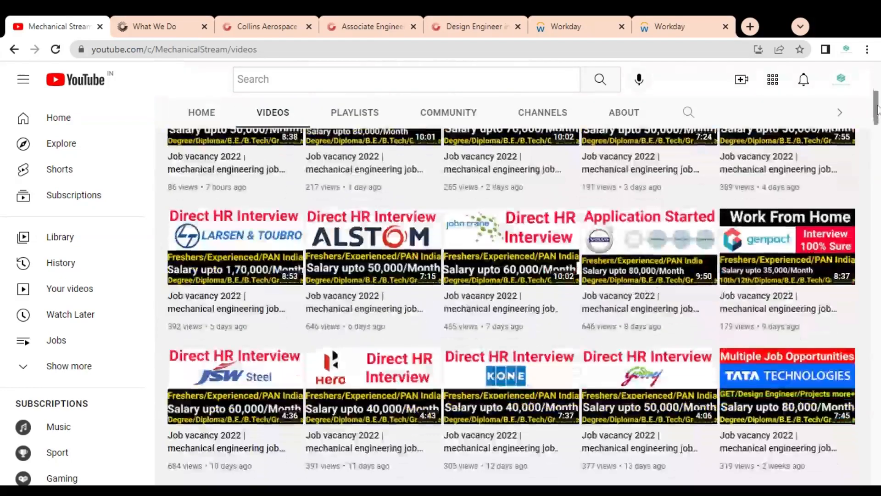
scroll("up", 3)
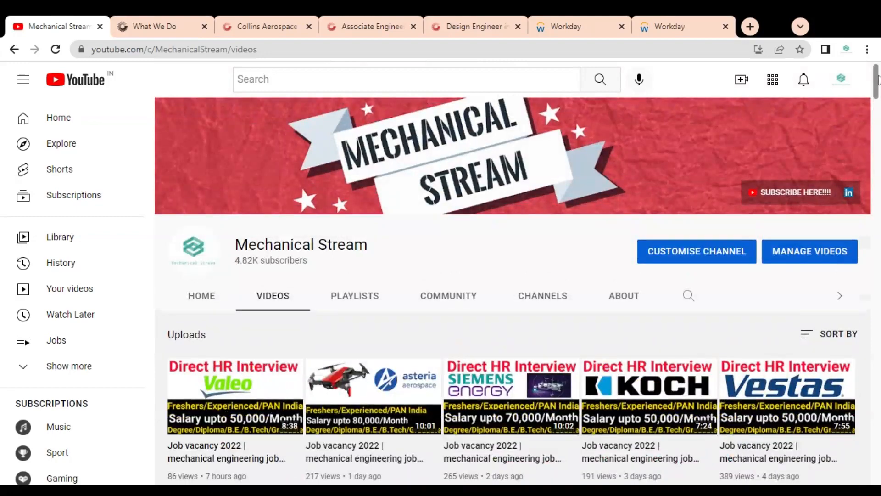
scroll("down", 3)
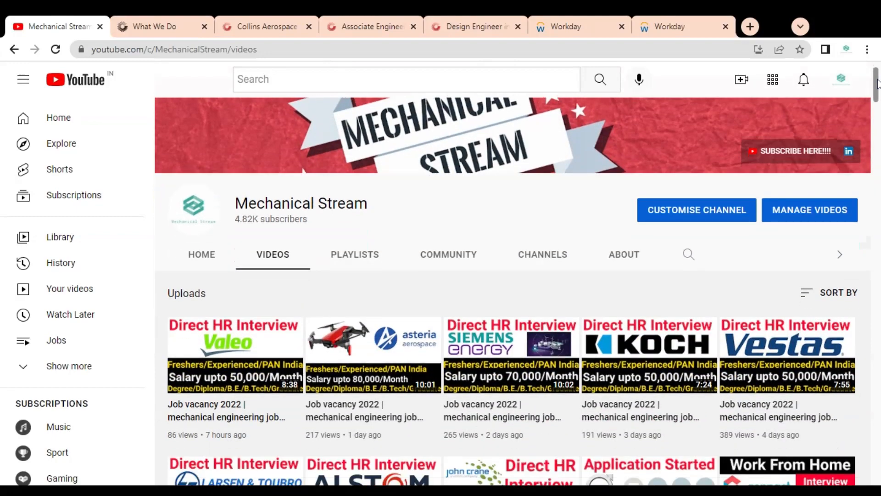
scroll("down", 3)
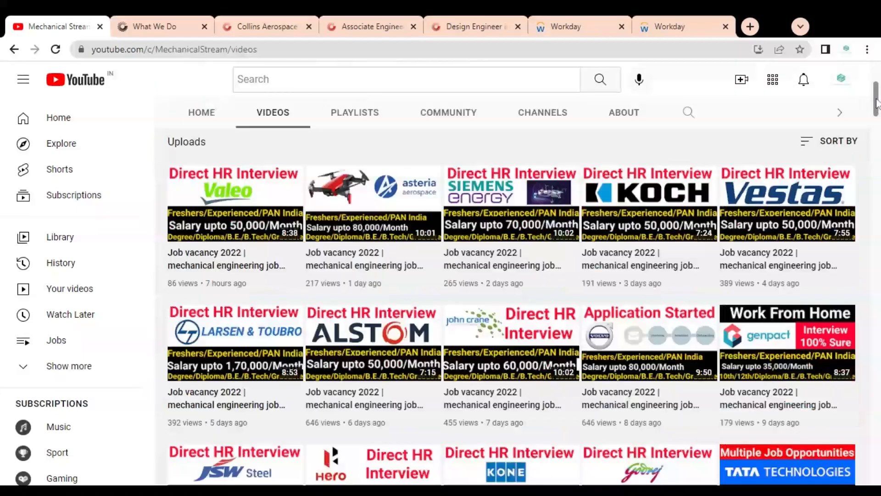
scroll("down", 3)
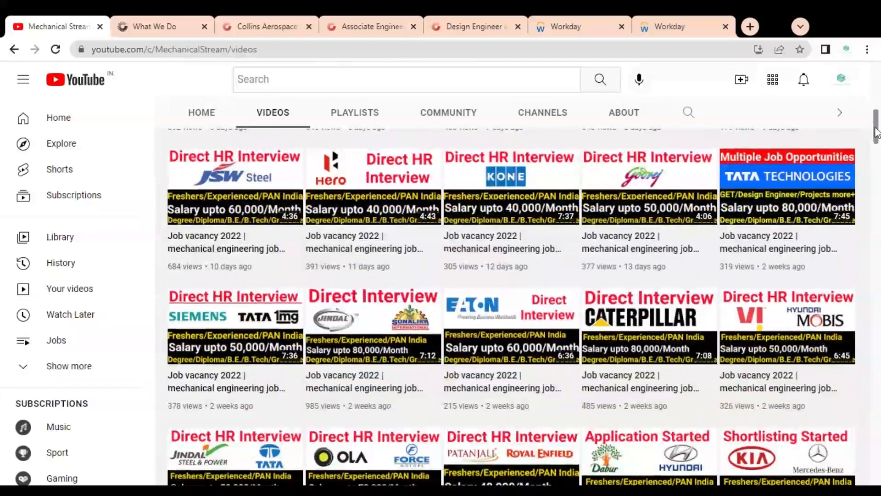
scroll("down", 3)
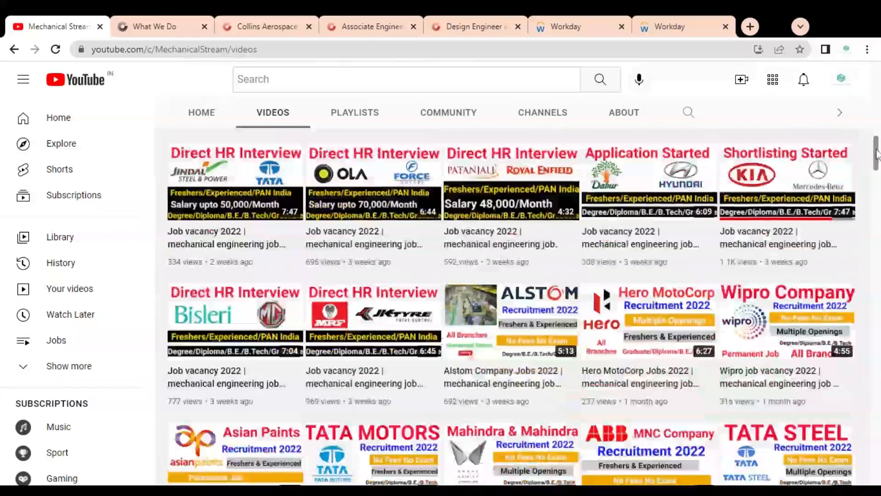
scroll("down", 3)
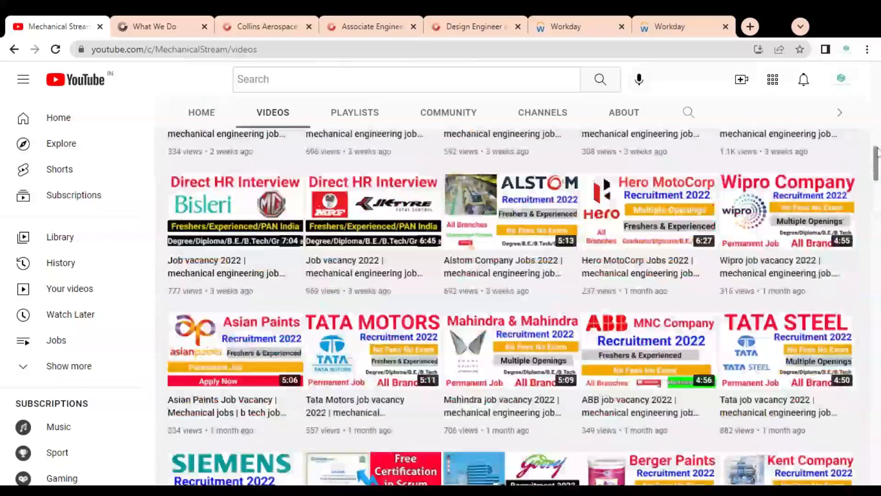
Switch to the Collins Aerospace What We Do tab and scroll into its intro
left_click(152, 27)
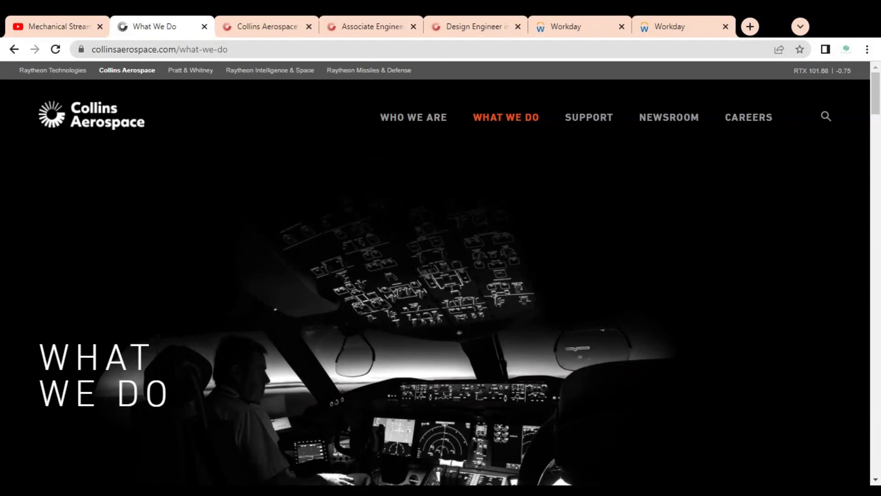
mouse_move(110, 123)
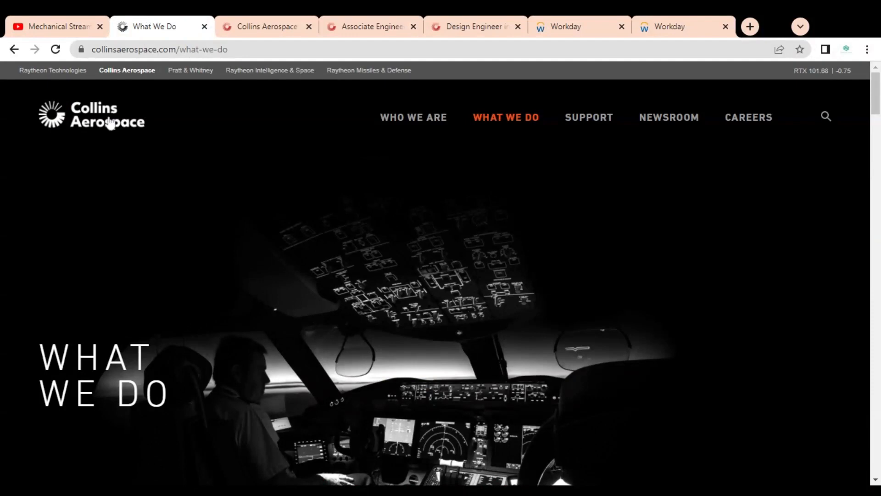
mouse_move(159, 125)
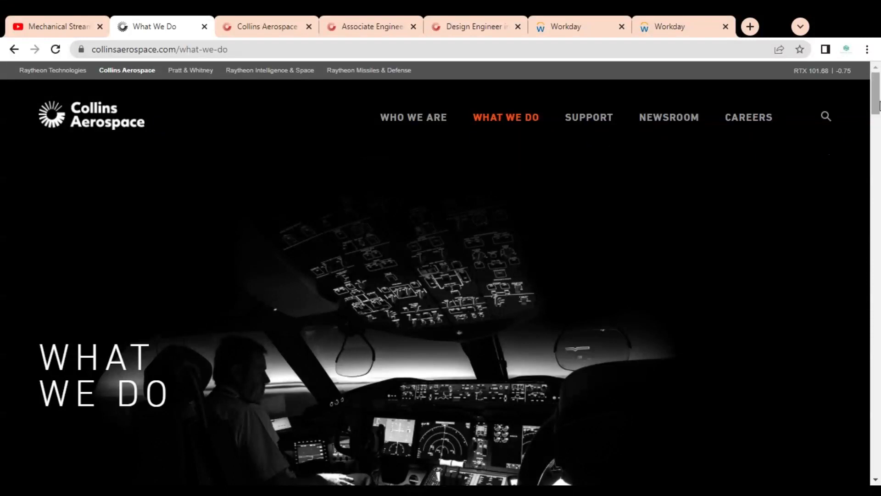
scroll("down", 3)
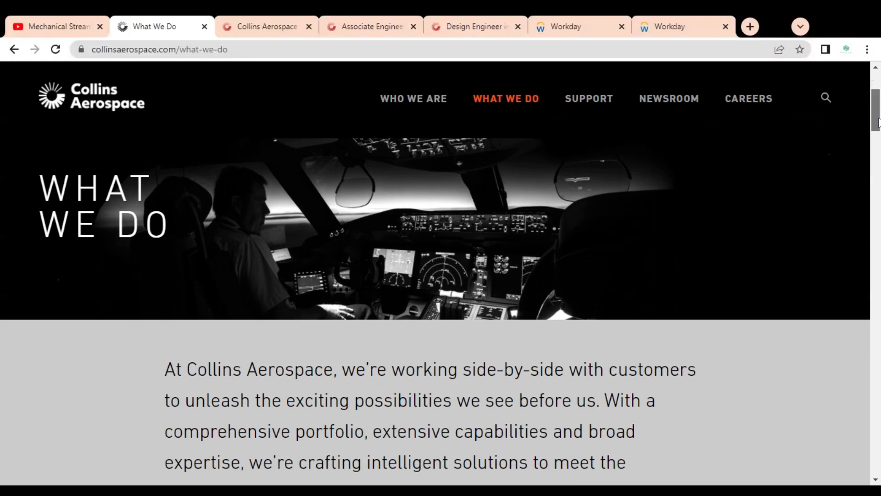
scroll("down", 3)
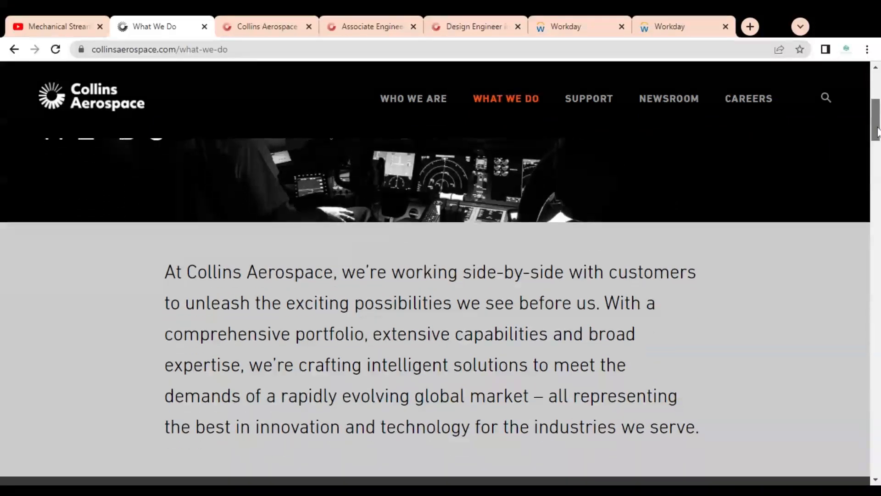
scroll("down", 3)
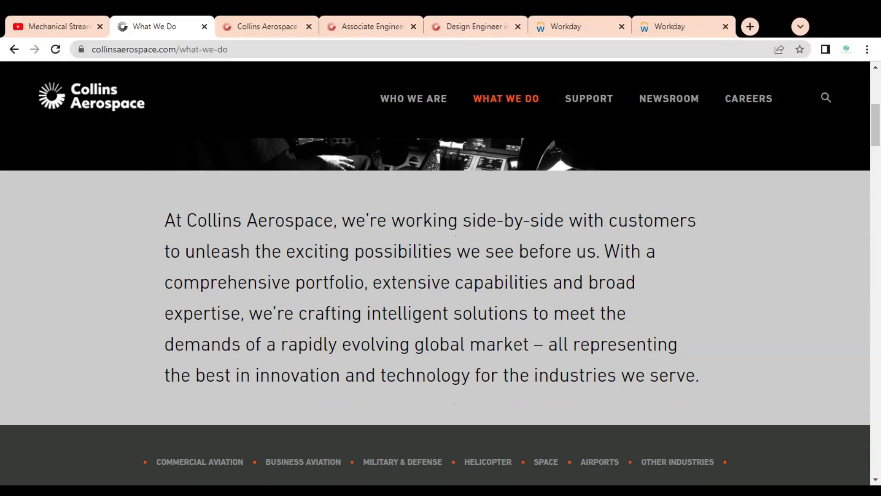
Highlight a phrase in the intro paragraph and read down to Commercial aviation
double_click(407, 251)
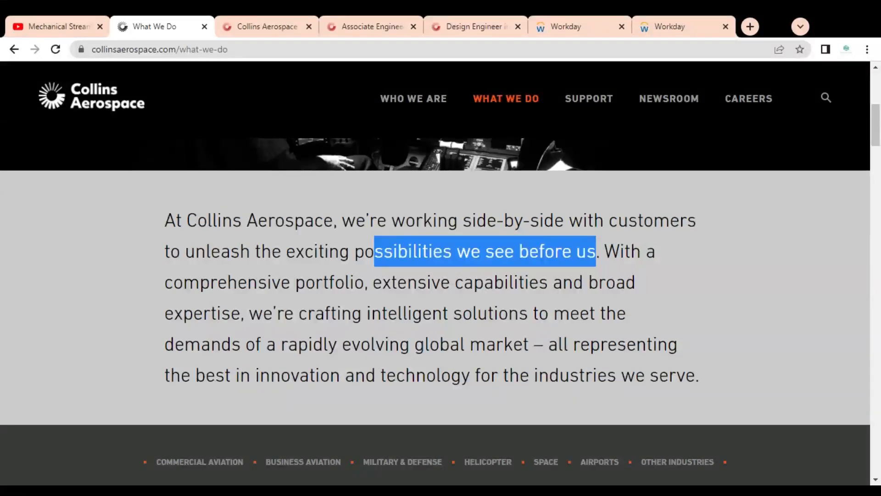
scroll("down", 3)
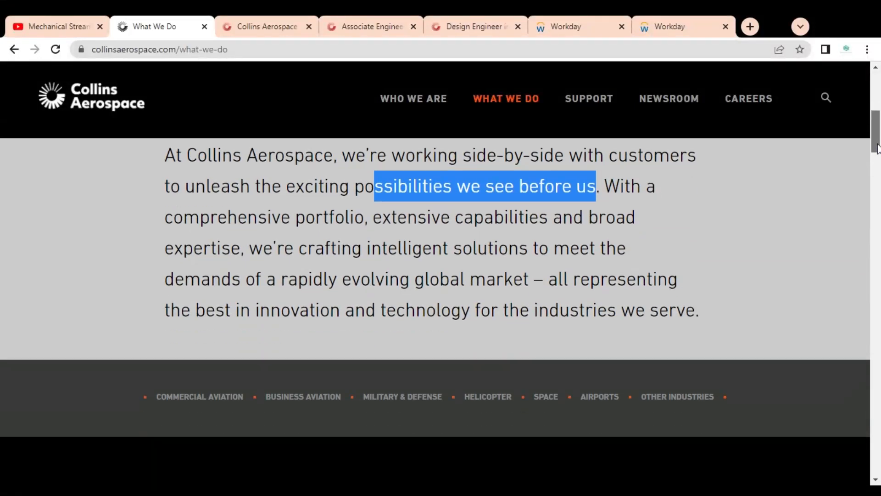
scroll("down", 3)
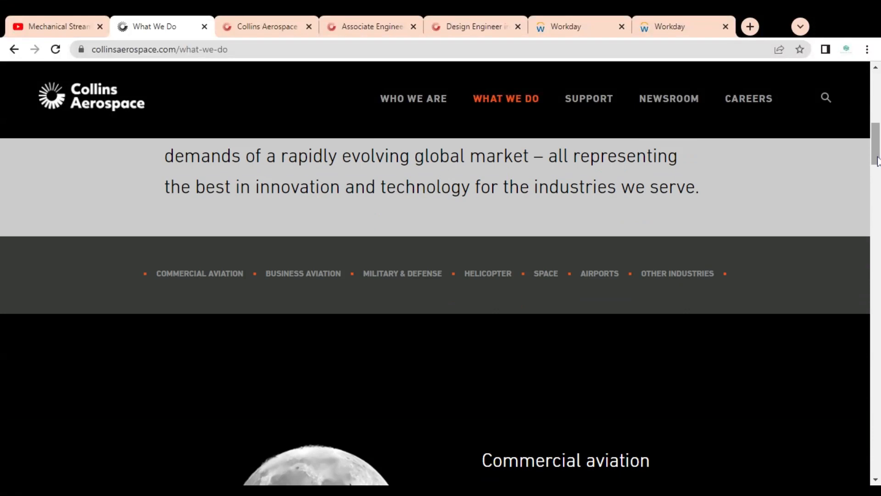
mouse_move(200, 274)
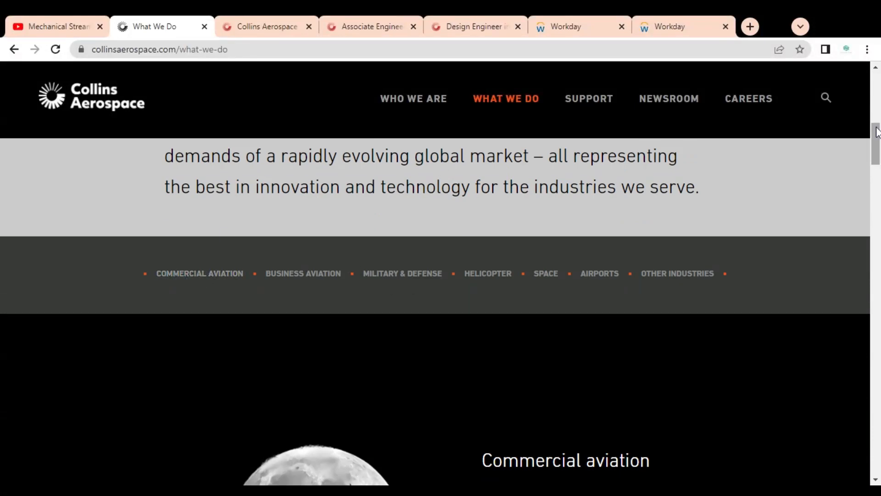
scroll("down", 3)
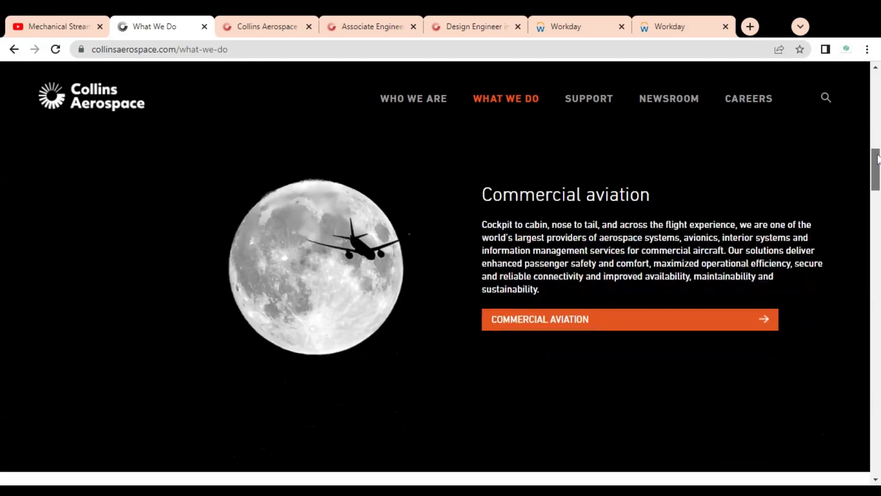
scroll("down", 3)
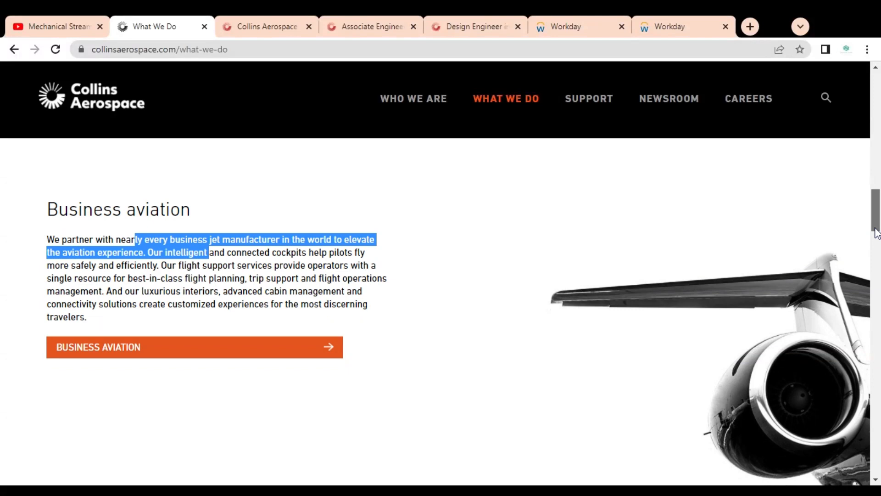
scroll("down", 3)
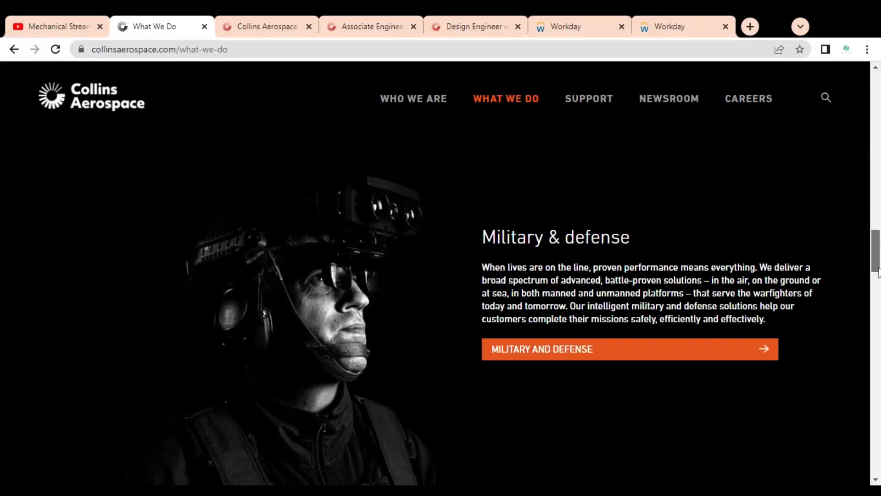
scroll("down", 3)
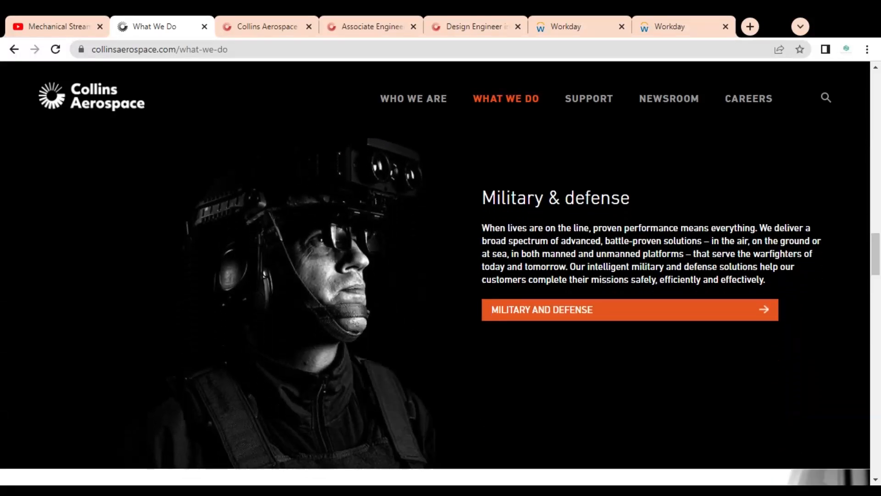
mouse_move(817, 296)
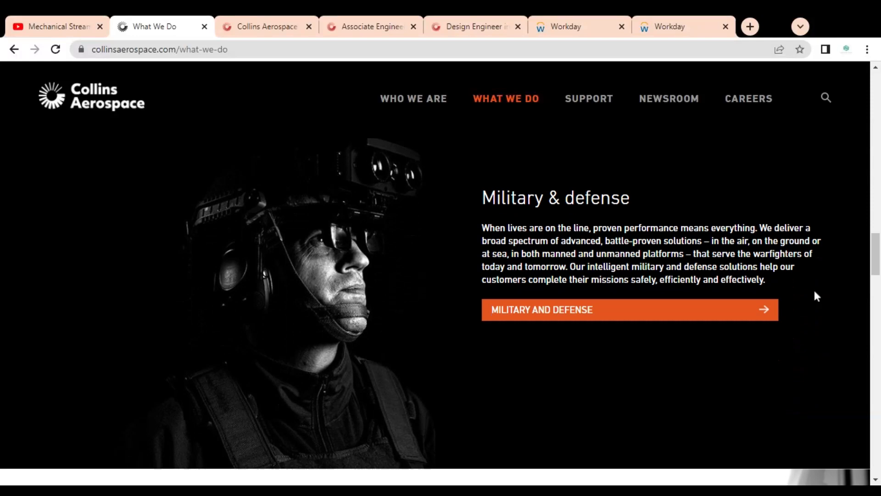
scroll("down", 3)
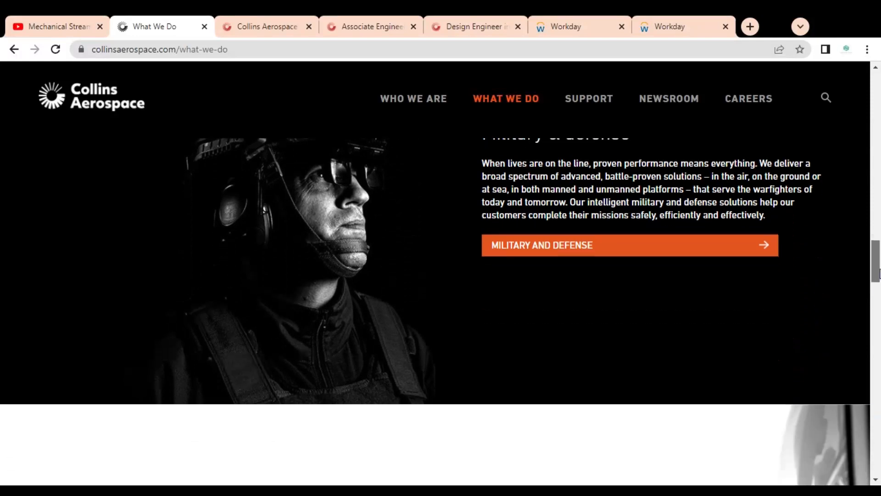
scroll("down", 3)
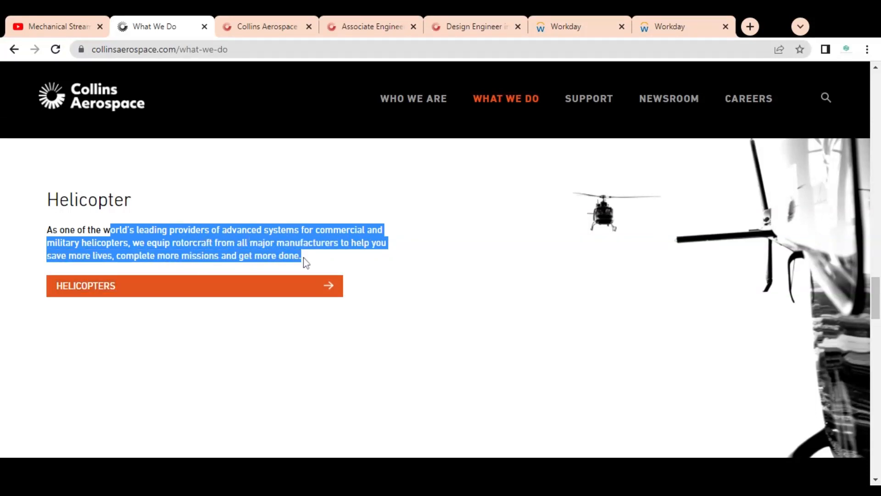
scroll("down", 3)
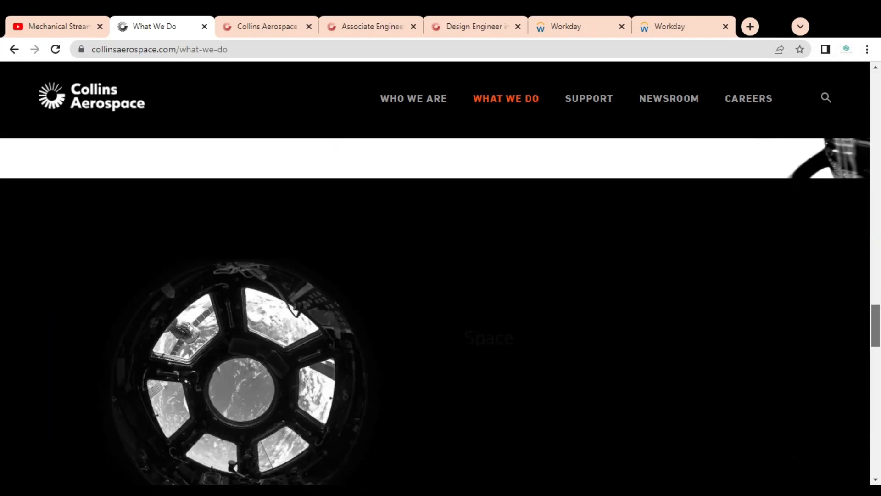
scroll("down", 3)
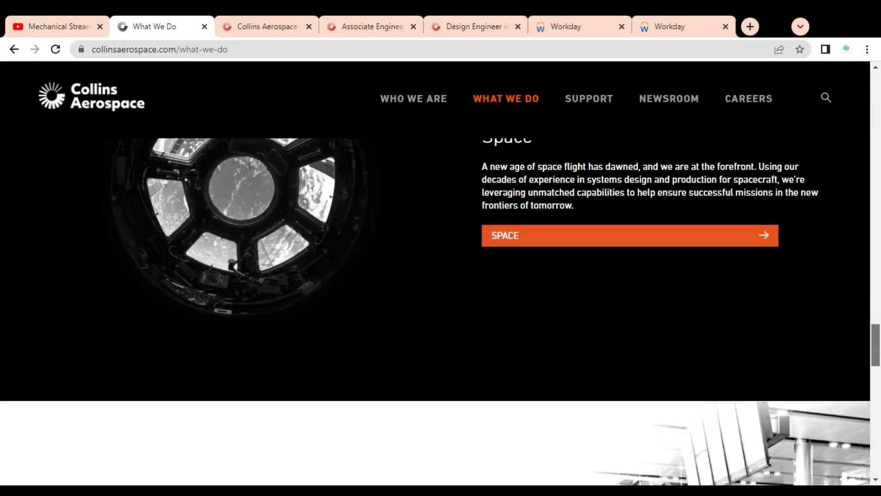
scroll("up", 3)
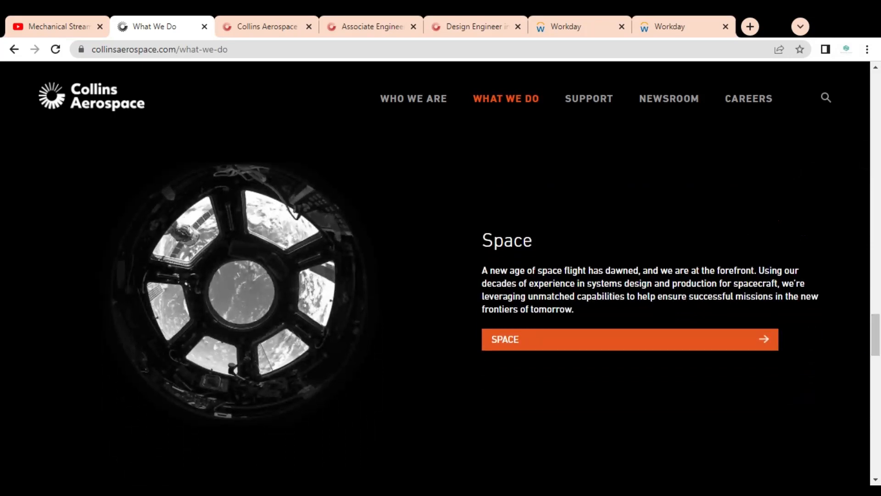
scroll("down", 3)
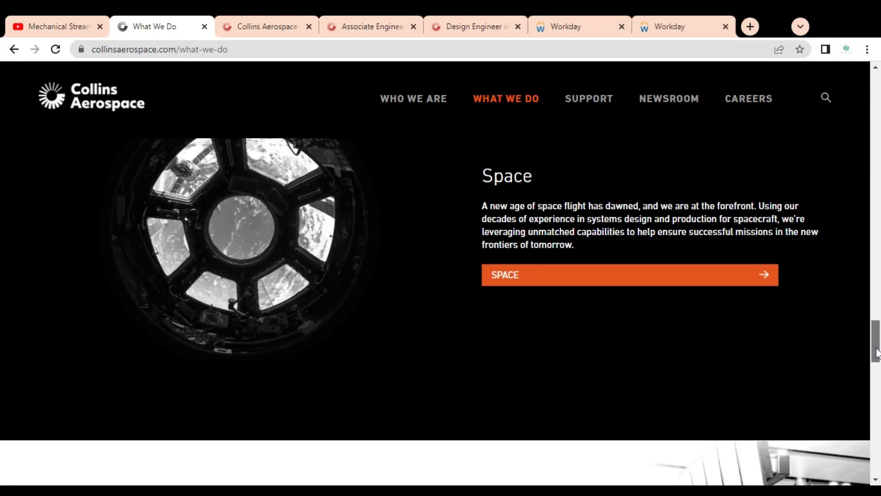
scroll("down", 3)
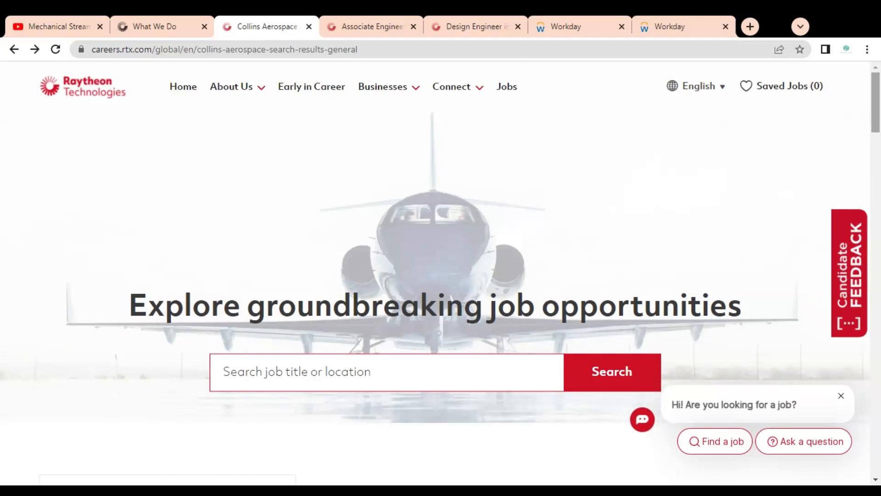
Scroll down through the India-filtered Collins Aerospace job listings
scroll("down", 3)
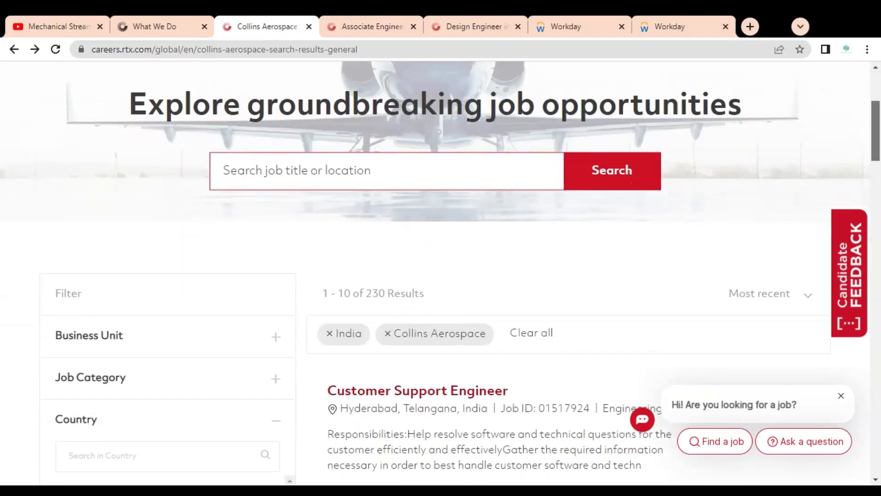
scroll("down", 3)
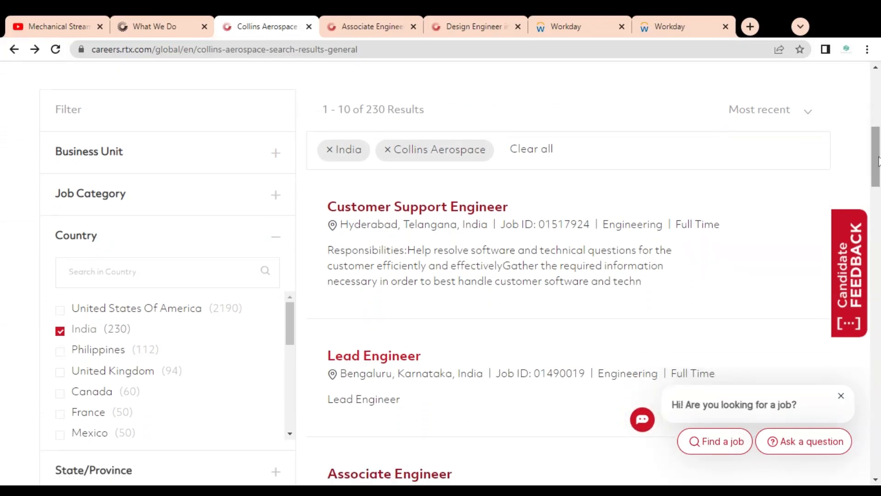
scroll("down", 3)
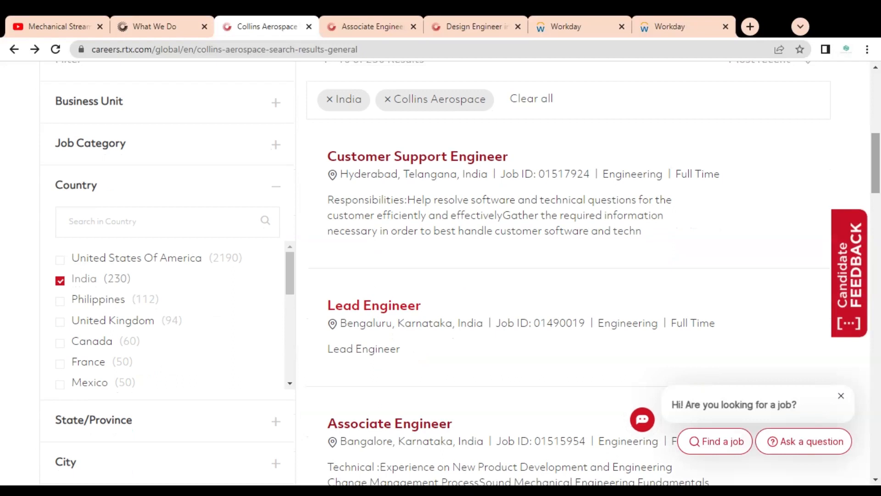
scroll("down", 3)
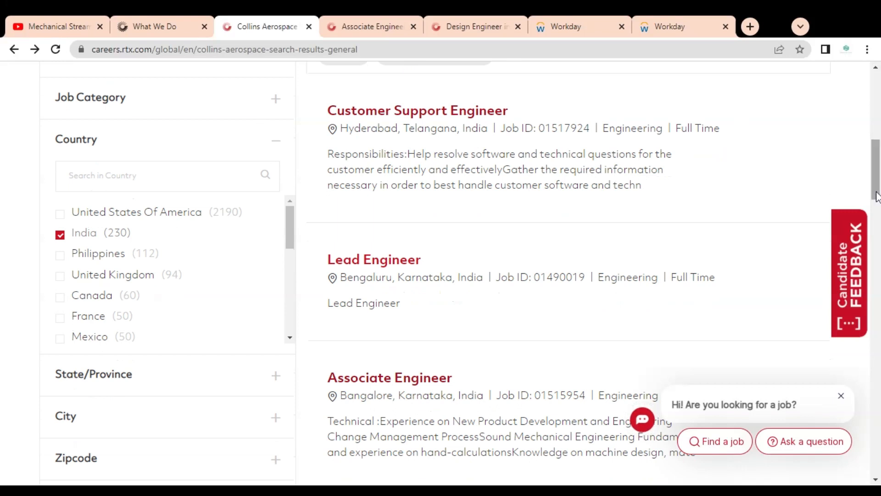
scroll("down", 3)
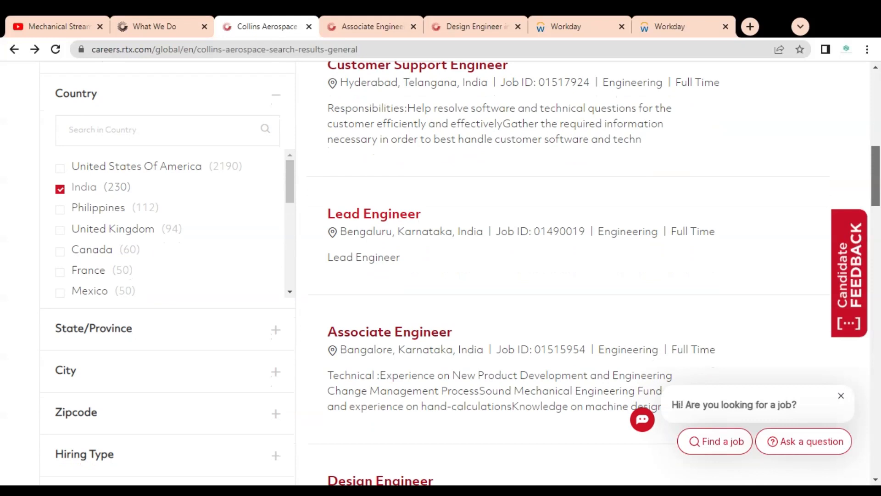
scroll("down", 3)
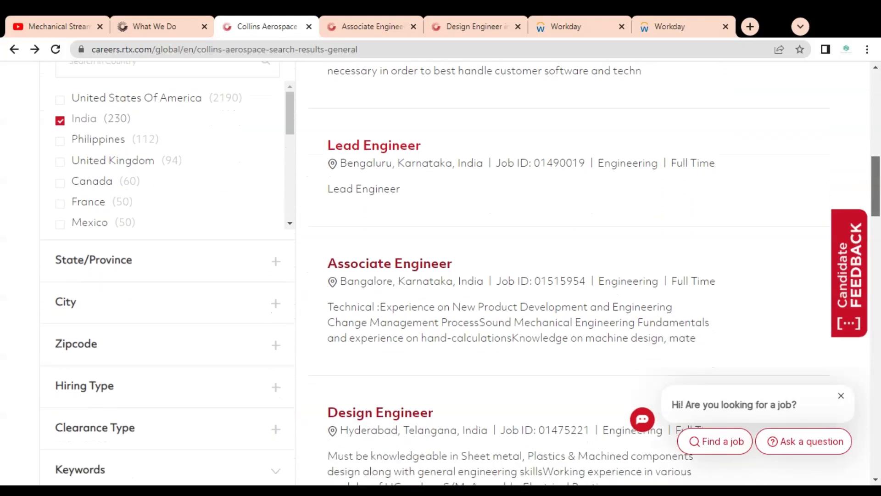
scroll("down", 3)
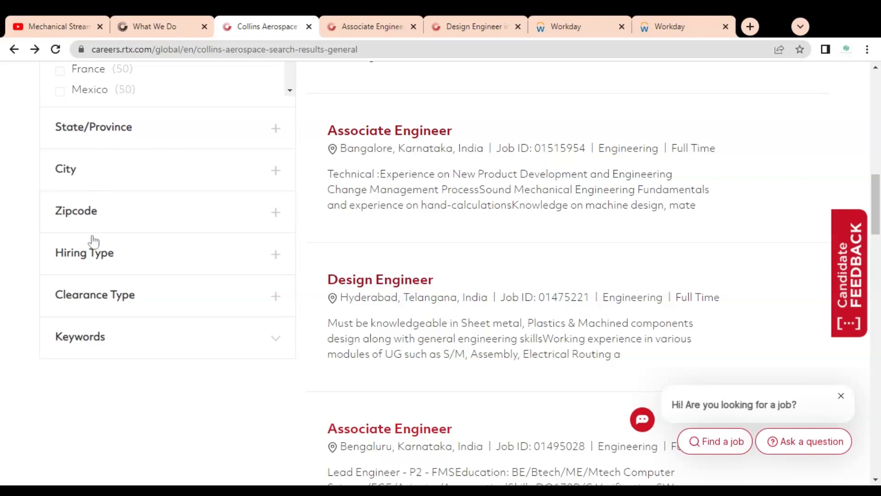
mouse_move(138, 308)
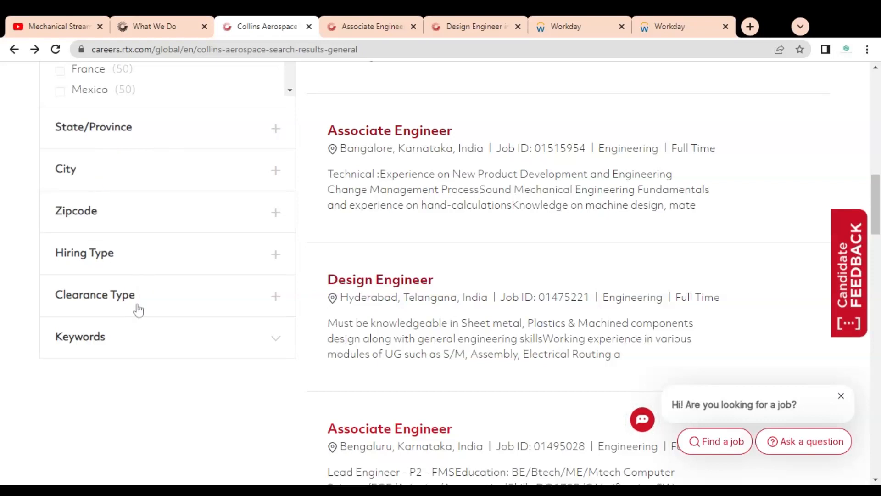
mouse_move(875, 222)
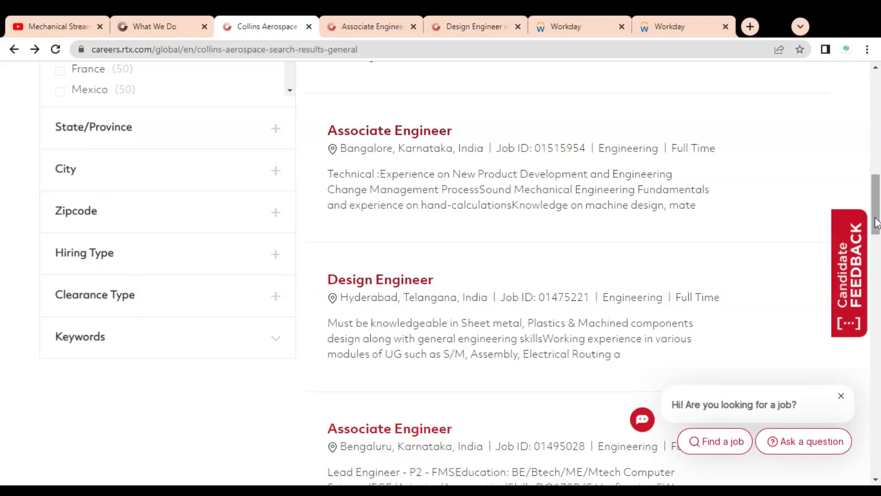
Scroll back and forth through the rest of the first page of 230 jobs
scroll("up", 3)
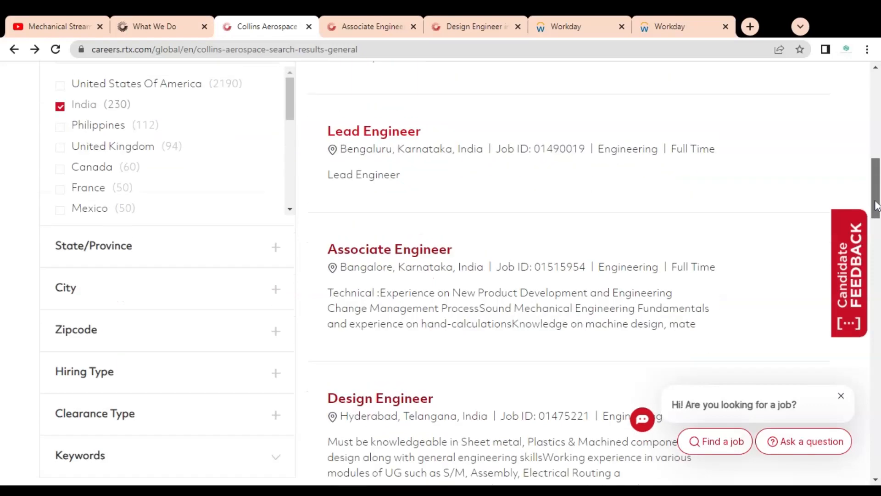
scroll("up", 3)
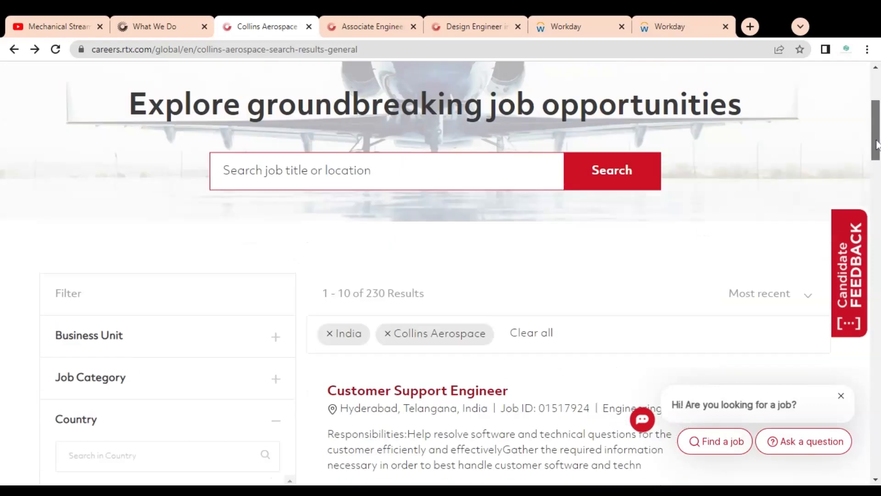
scroll("down", 3)
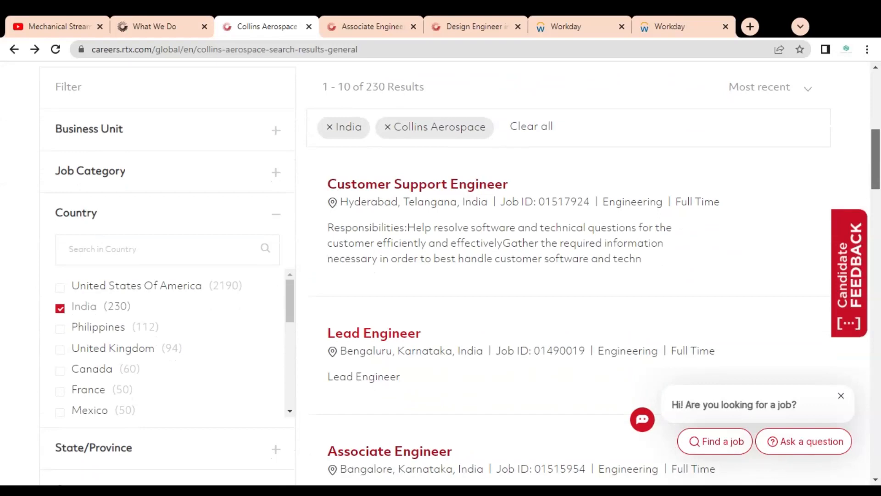
scroll("up", 3)
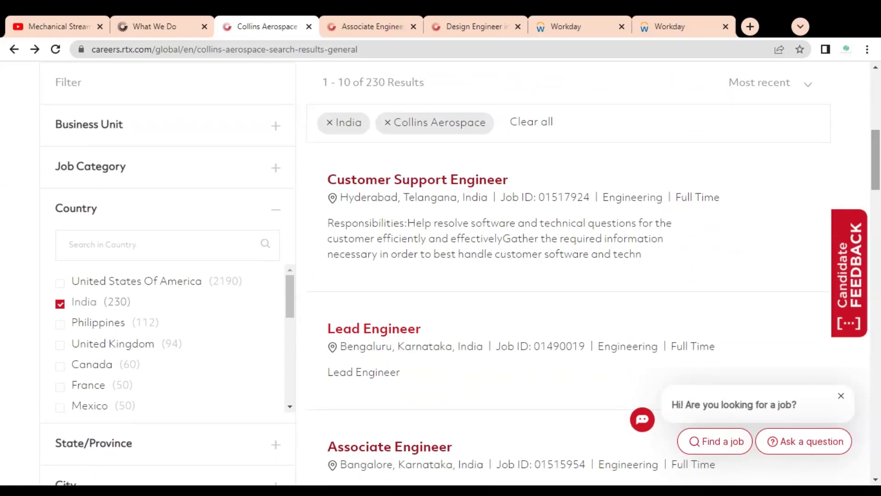
scroll("up", 3)
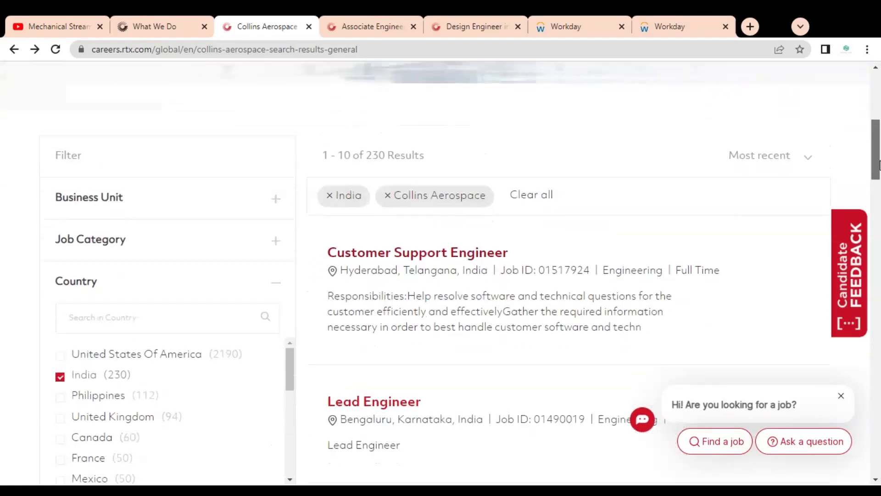
scroll("down", 3)
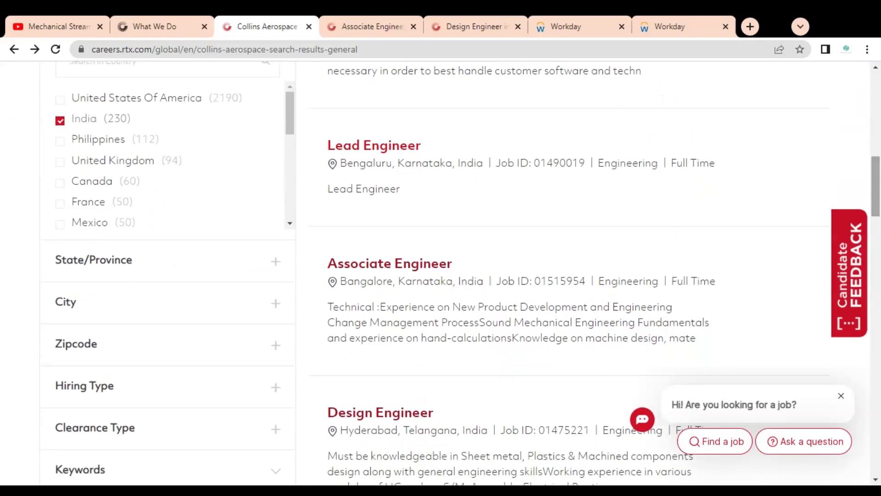
scroll("down", 3)
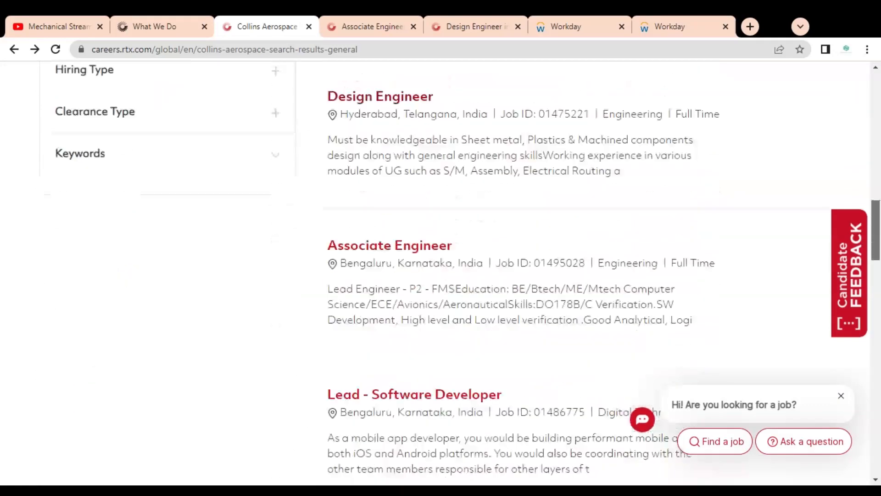
scroll("down", 3)
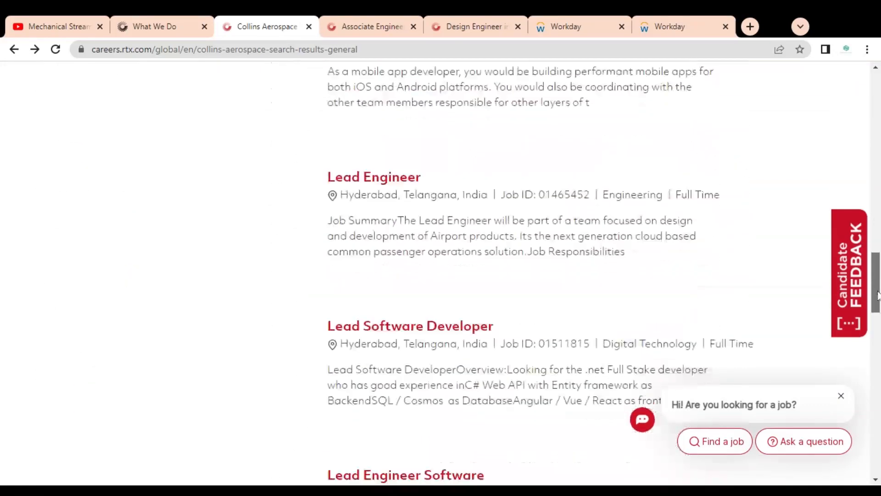
scroll("down", 3)
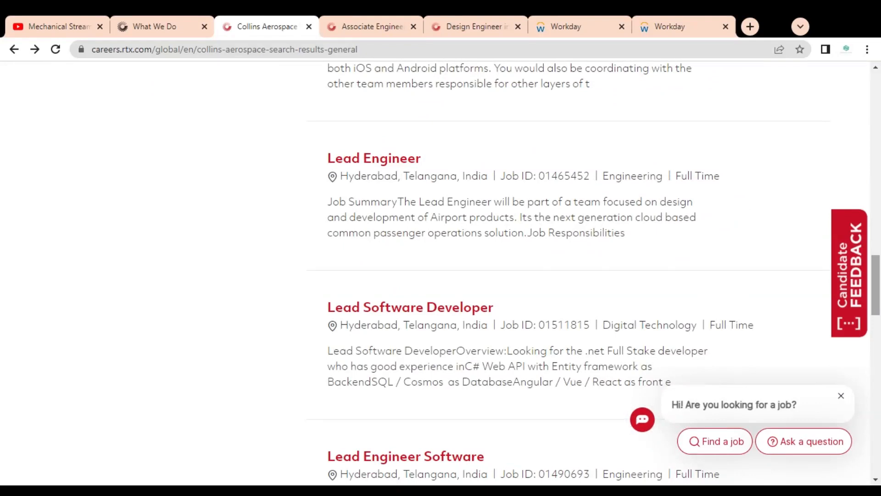
scroll("down", 3)
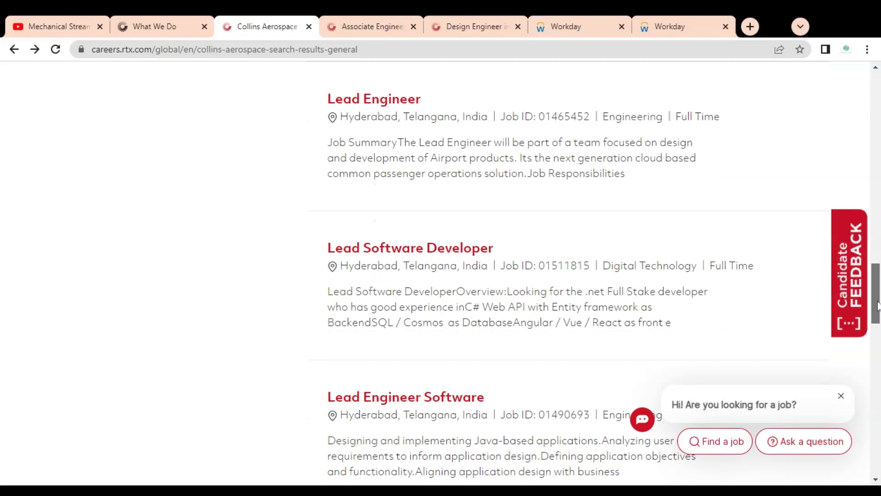
scroll("down", 3)
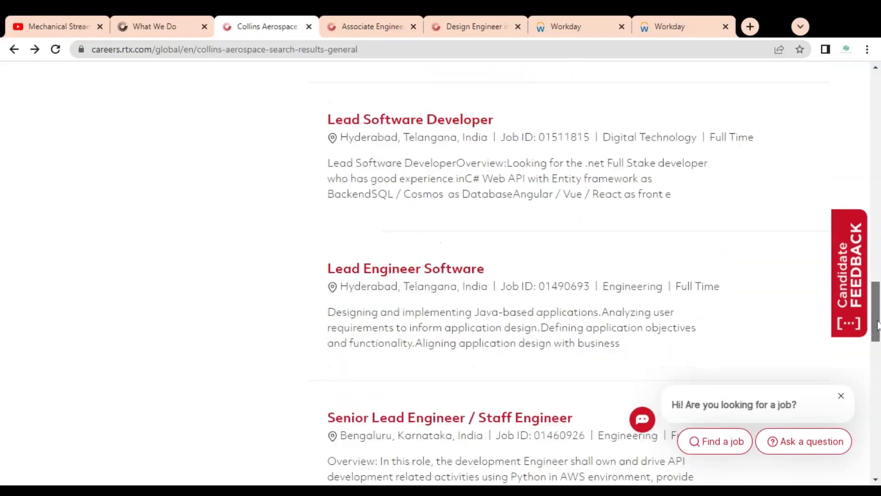
scroll("down", 3)
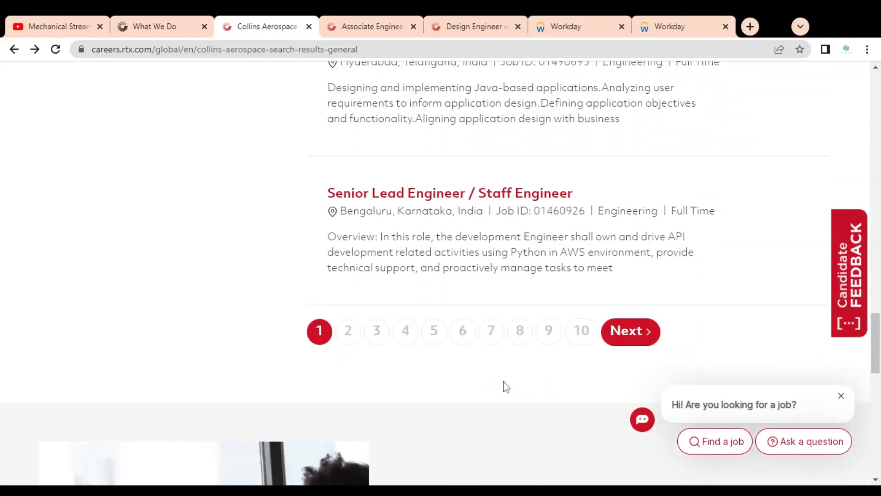
mouse_move(438, 352)
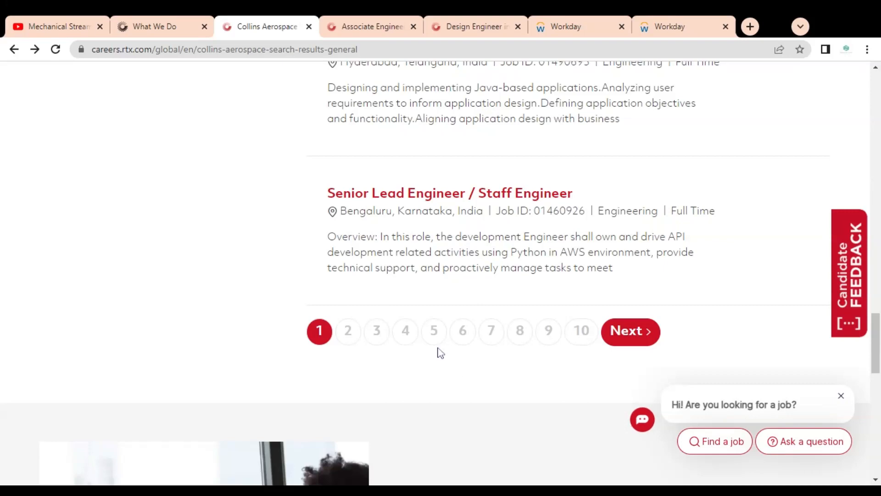
mouse_move(805, 304)
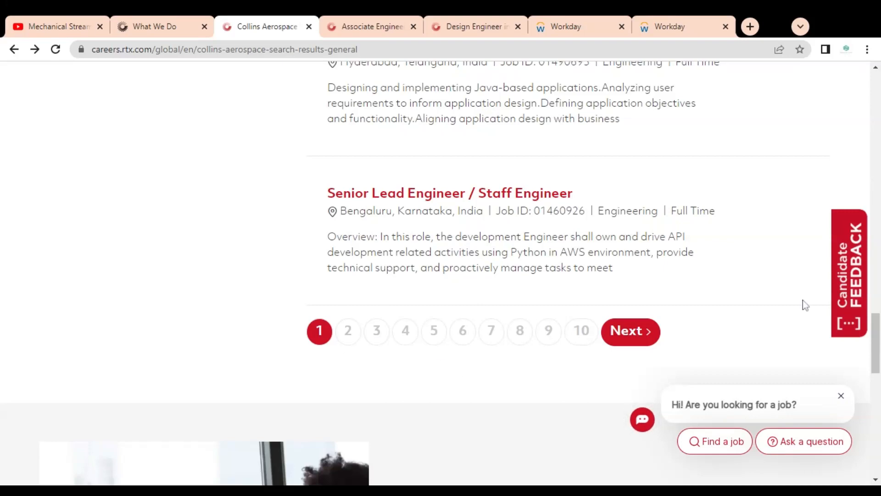
scroll("up", 3)
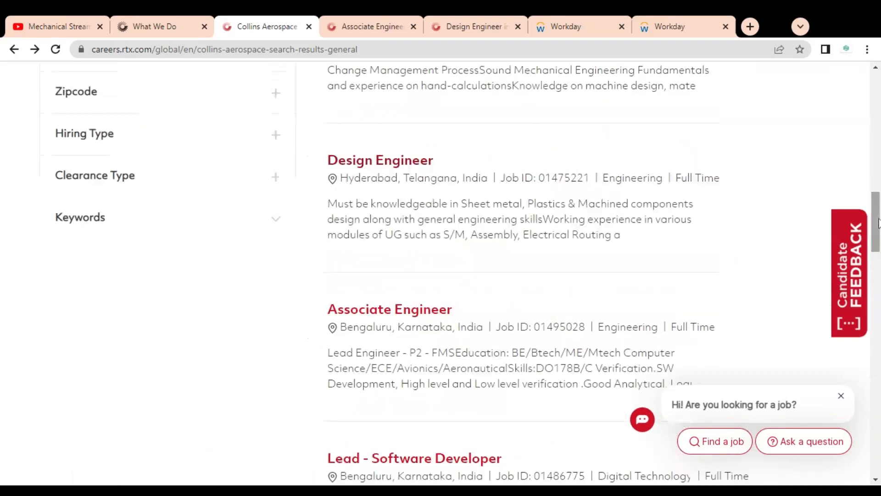
scroll("up", 3)
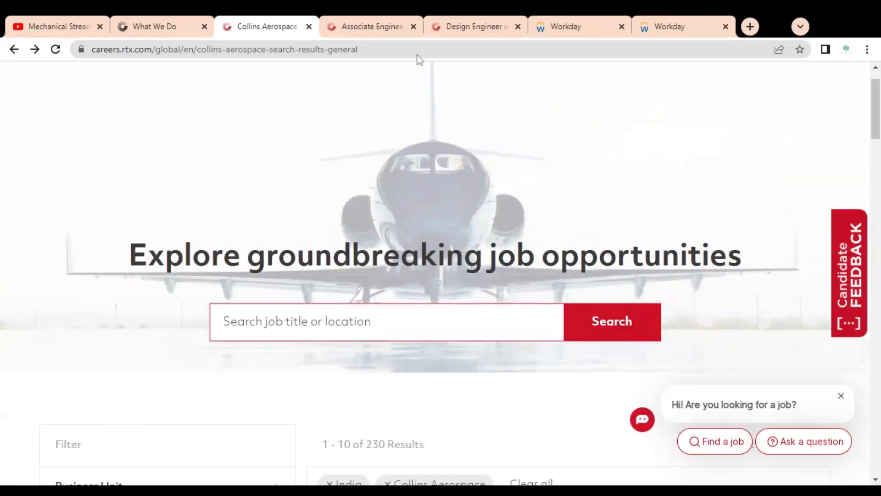
Open the Bangalore Associate Engineer posting and highlight the technical drawings and sketches requirement
left_click(371, 27)
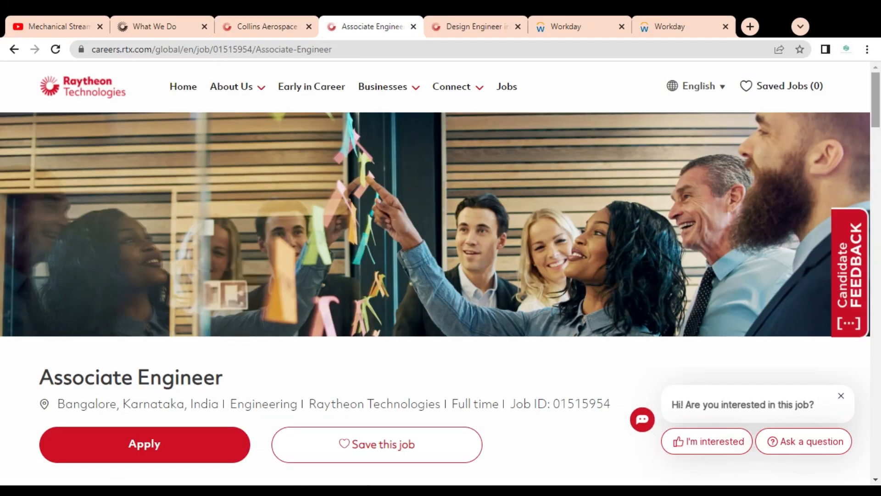
scroll("down", 3)
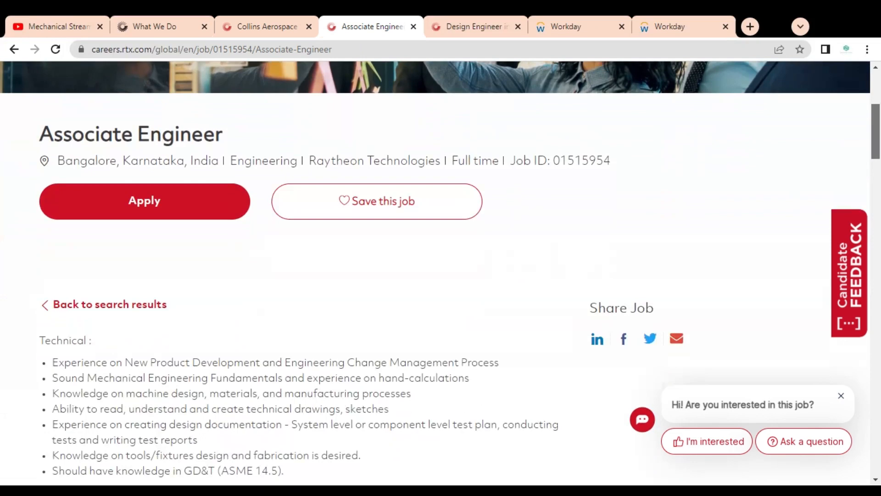
scroll("down", 3)
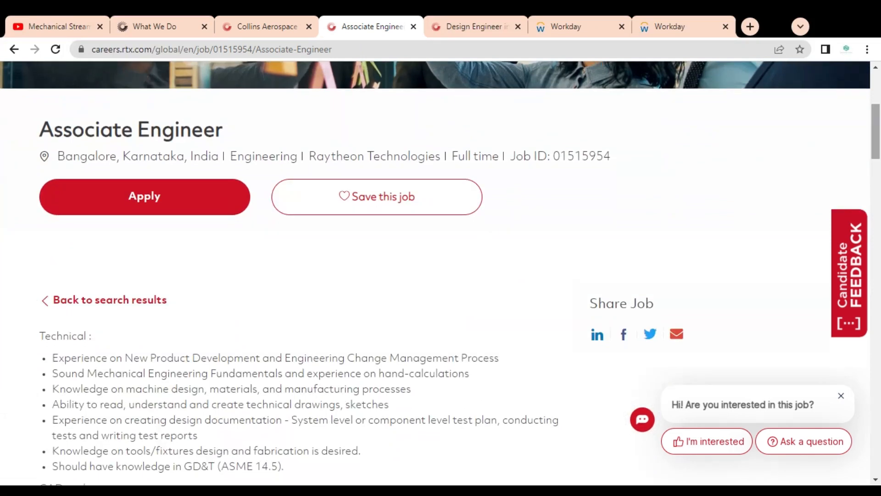
scroll("down", 3)
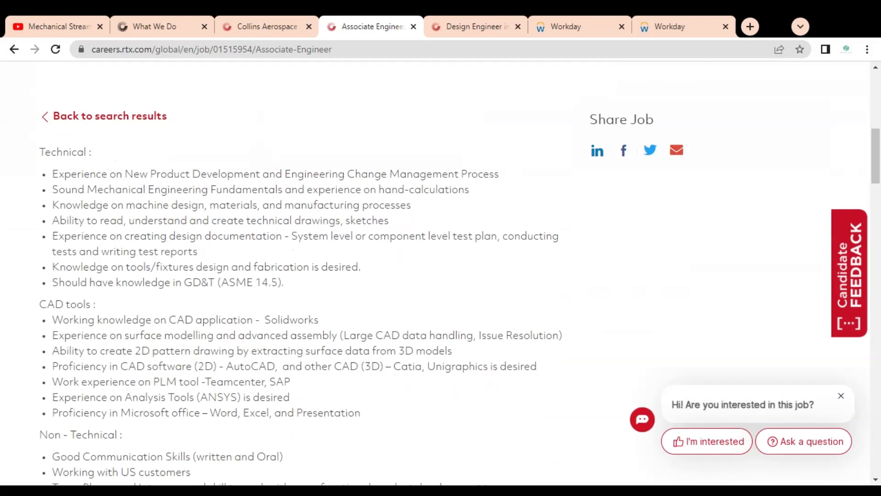
mouse_move(70, 171)
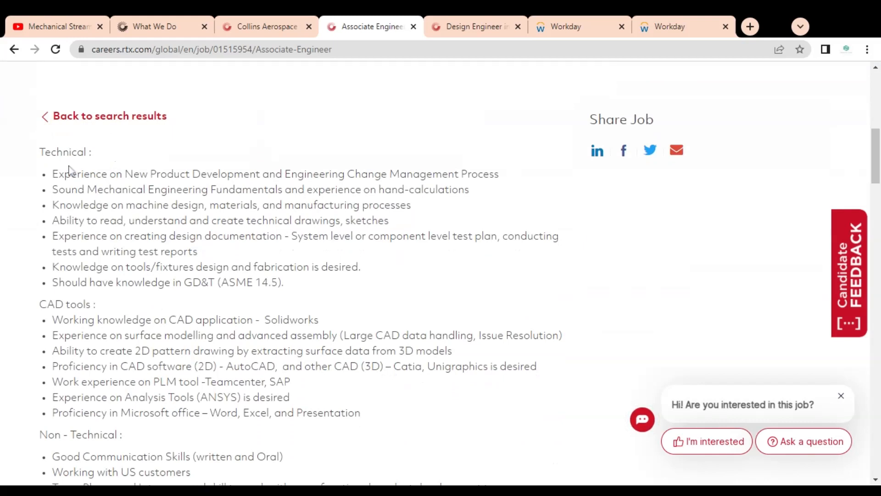
left_click_drag(57, 173, 191, 174)
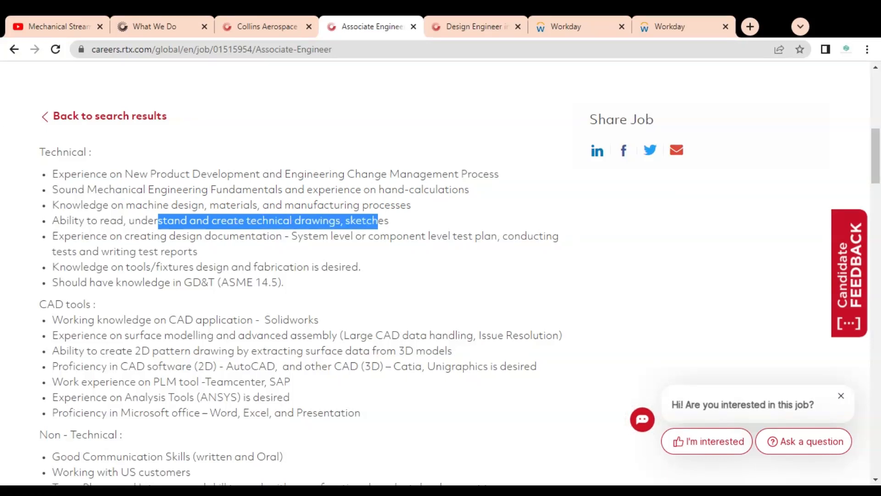
mouse_move(143, 278)
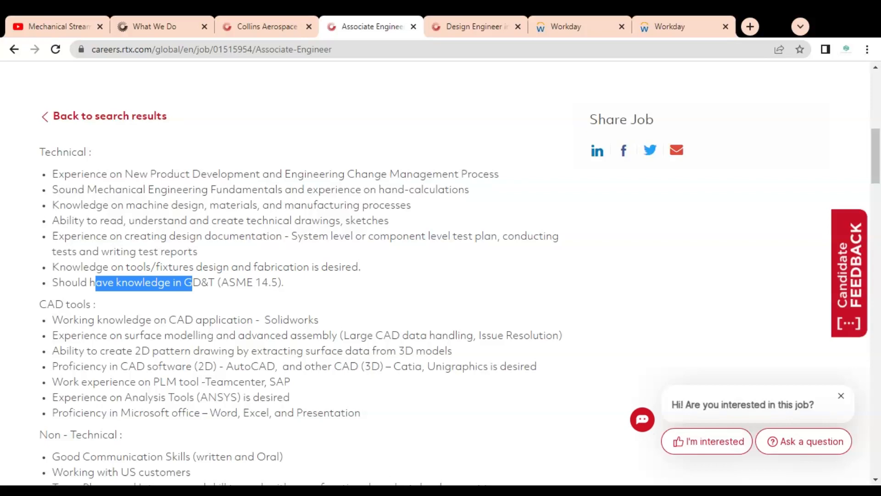
Highlight the Solidworks, surface modelling and advanced assembly requirements
scroll("down", 3)
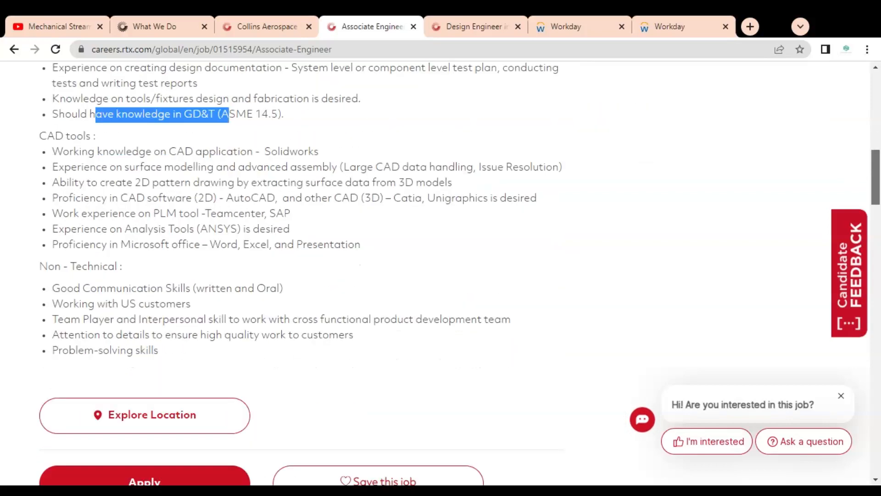
scroll("down", 3)
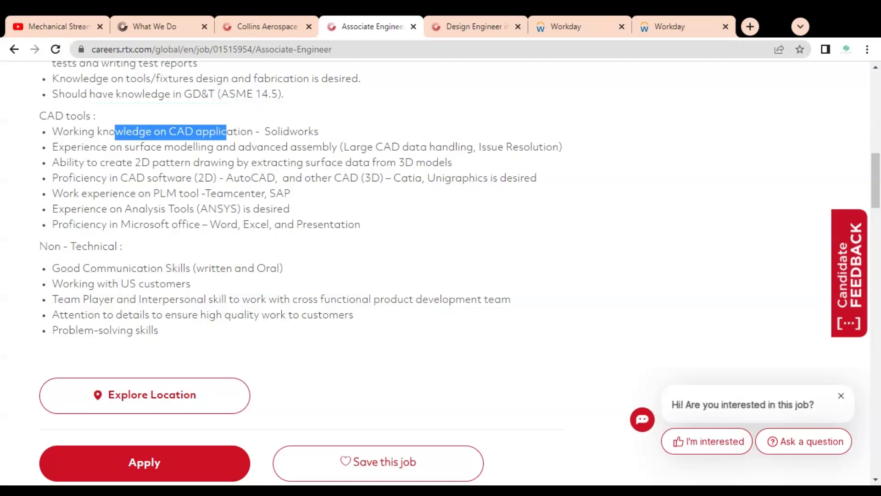
left_click_drag(222, 131, 312, 131)
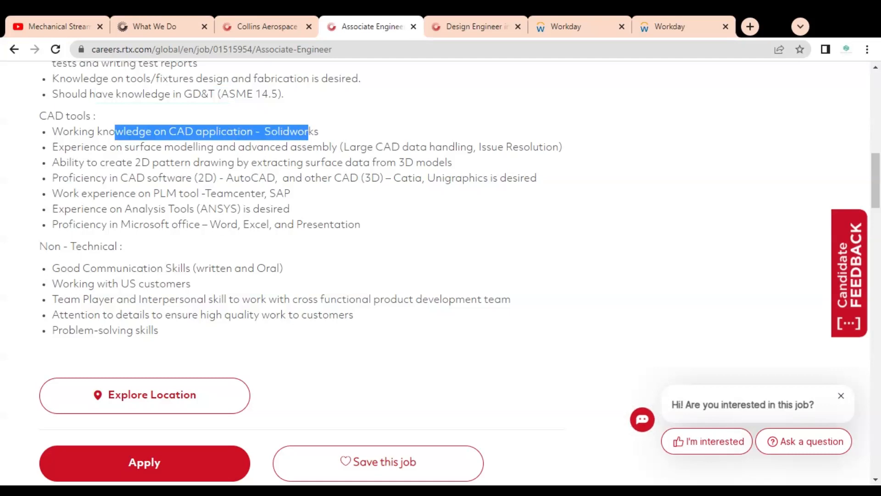
left_click_drag(115, 131, 275, 147)
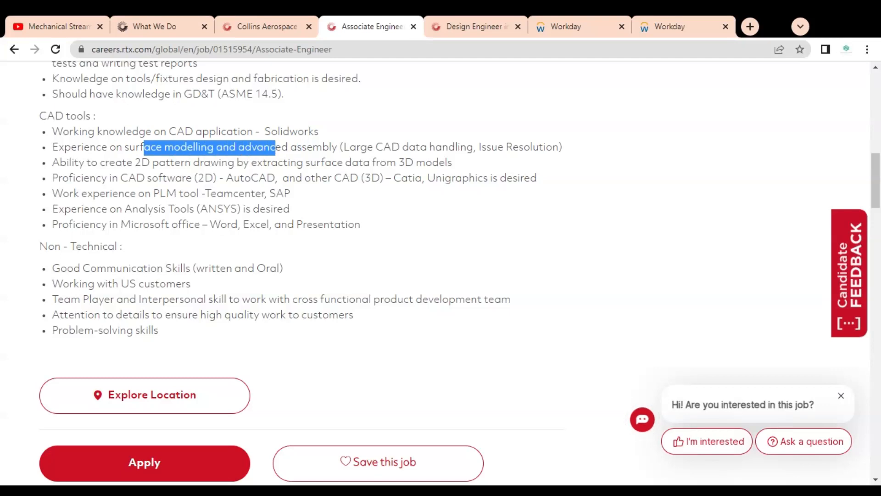
left_click_drag(275, 147, 333, 146)
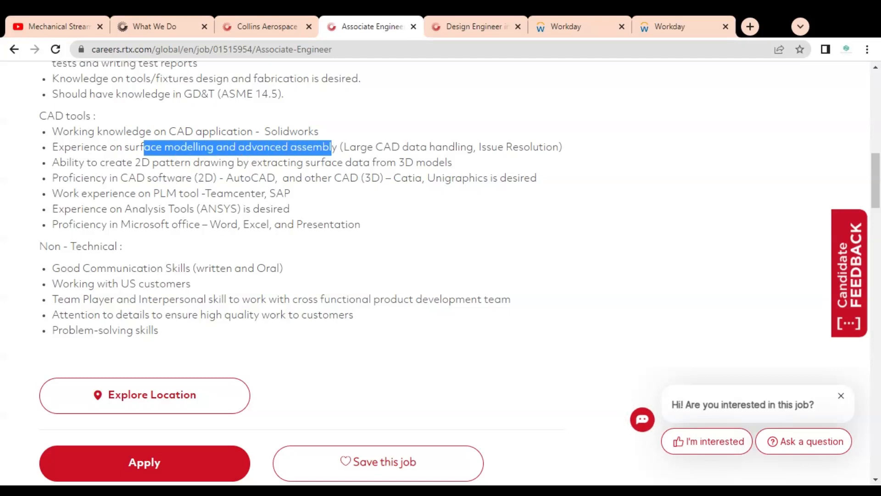
Highlight the 2D pattern drawing, AutoCAD, teamwork and quality requirements, then scroll up
left_click_drag(143, 146, 320, 163)
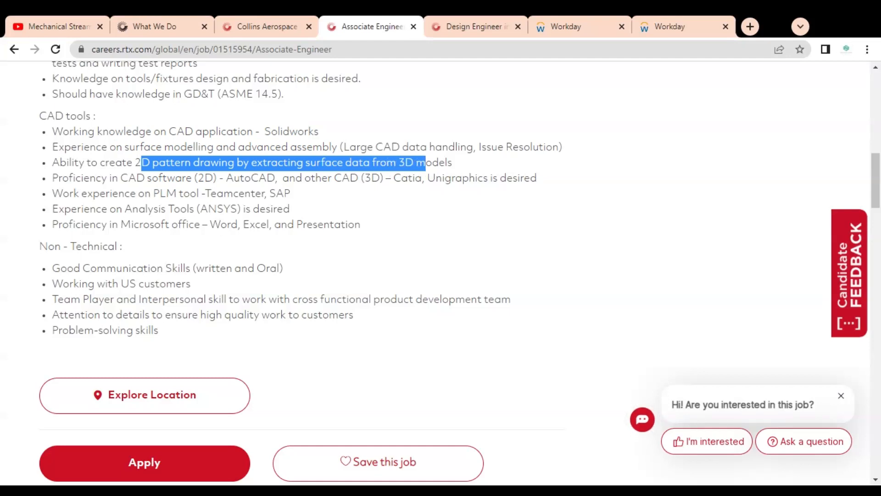
left_click_drag(141, 163, 330, 178)
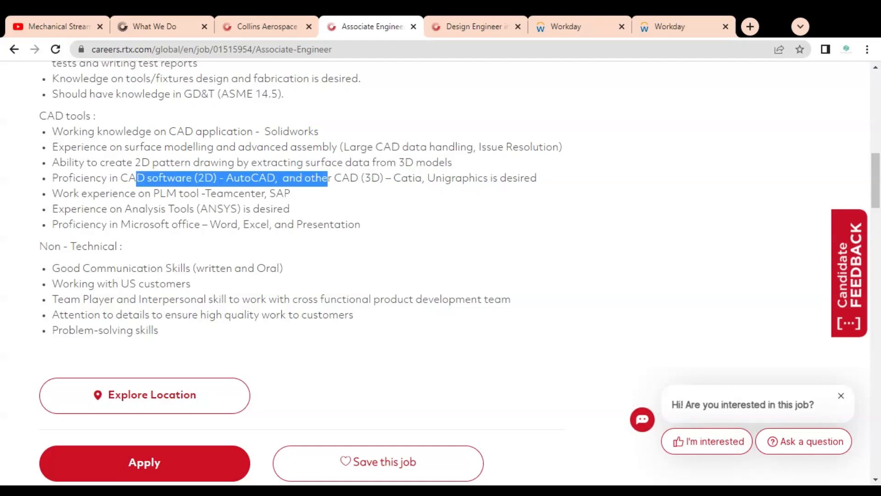
left_click_drag(330, 178, 380, 178)
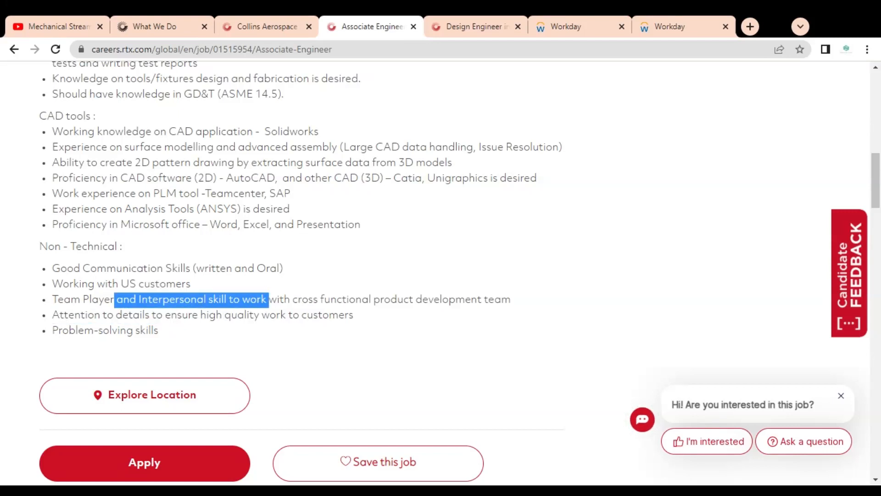
double_click(123, 330)
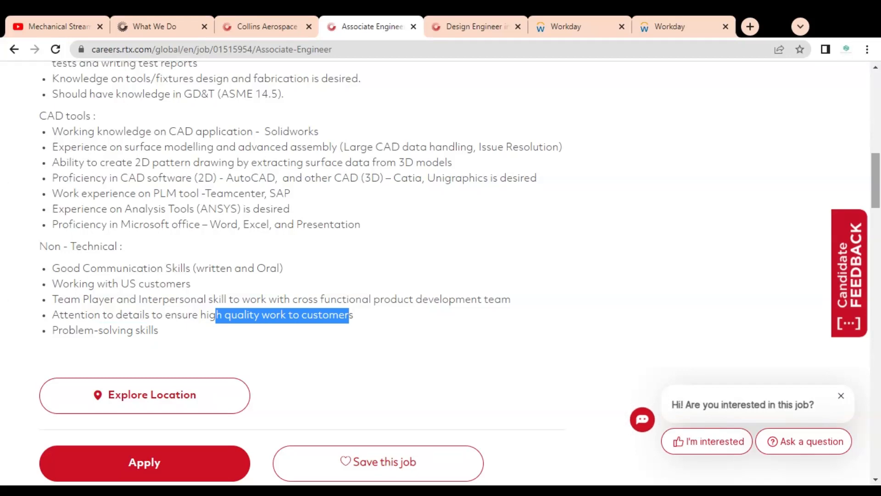
scroll("up", 3)
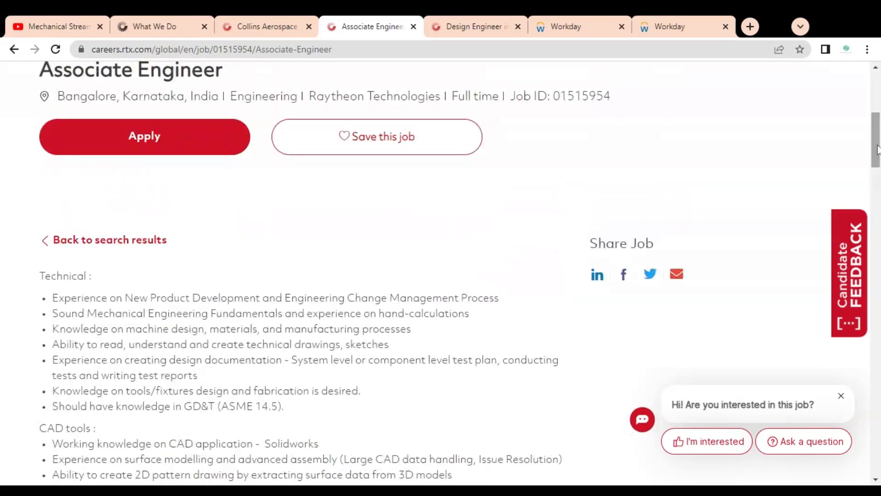
Return to Mechanical Stream's videos and browse down to month-old recruitment videos
left_click(475, 27)
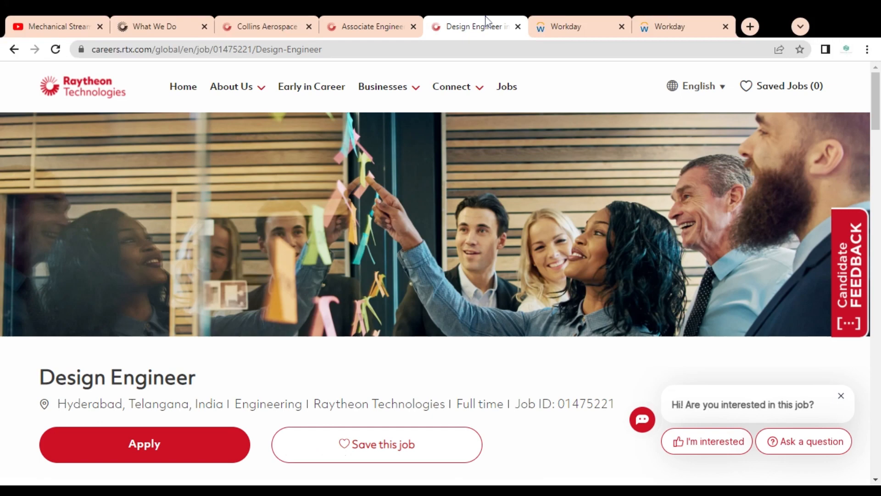
mouse_move(594, 59)
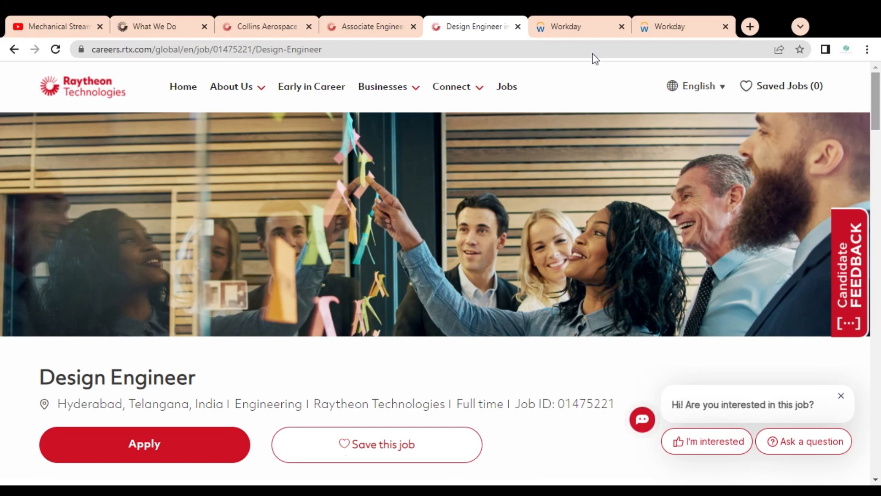
left_click(56, 26)
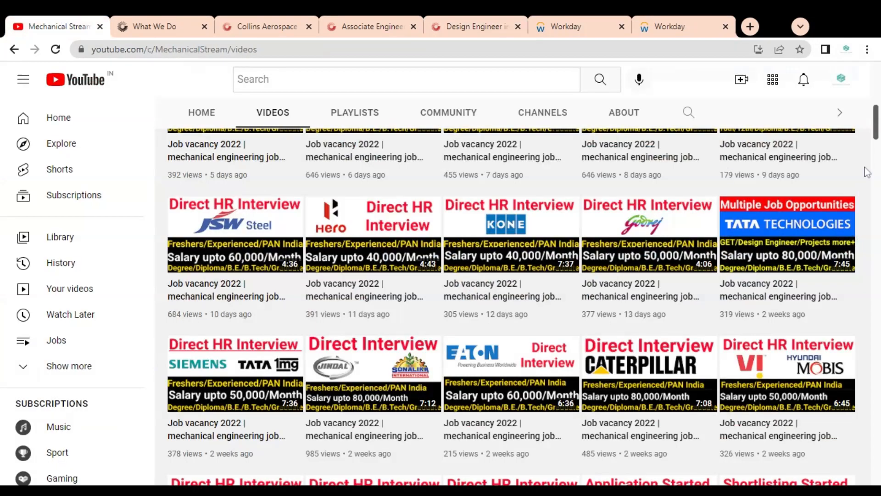
scroll("up", 3)
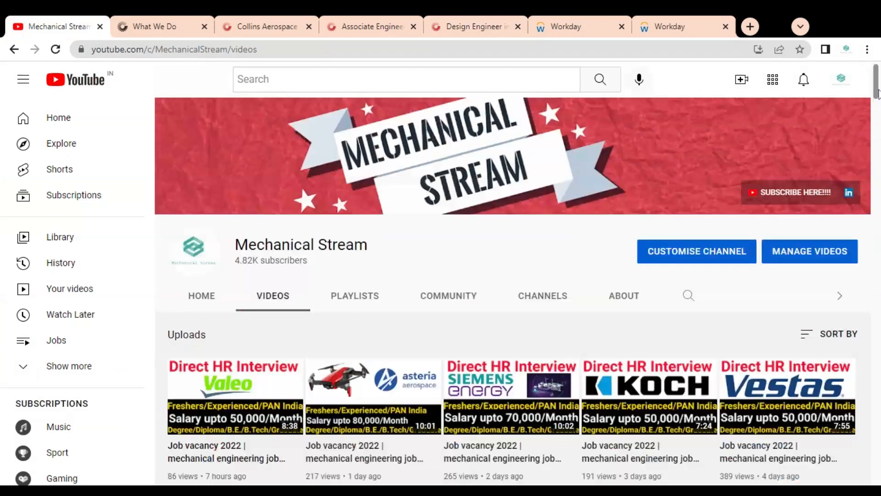
scroll("down", 3)
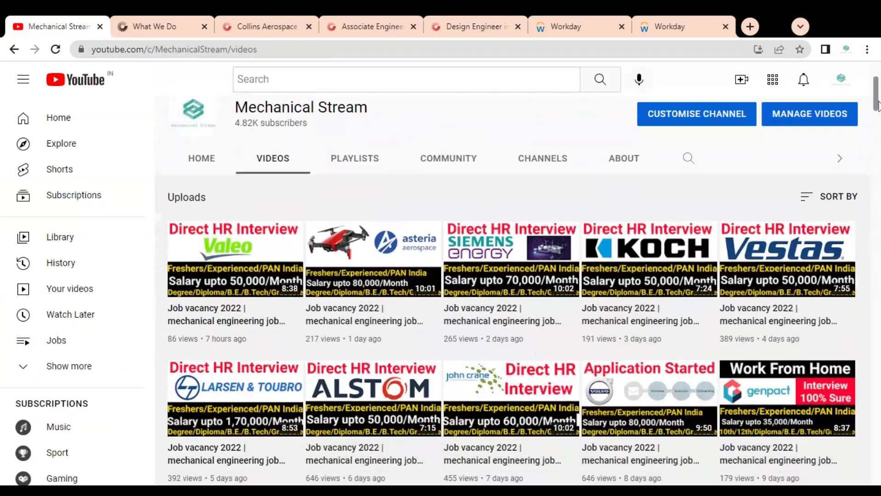
scroll("down", 3)
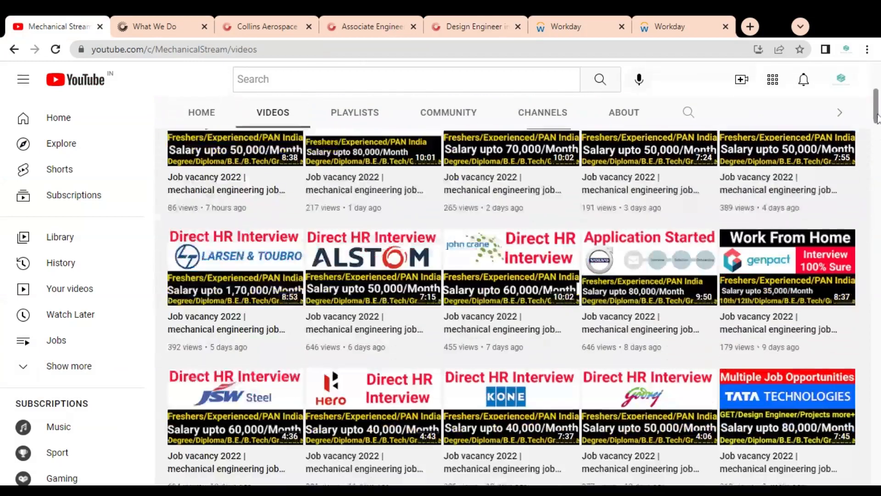
scroll("down", 3)
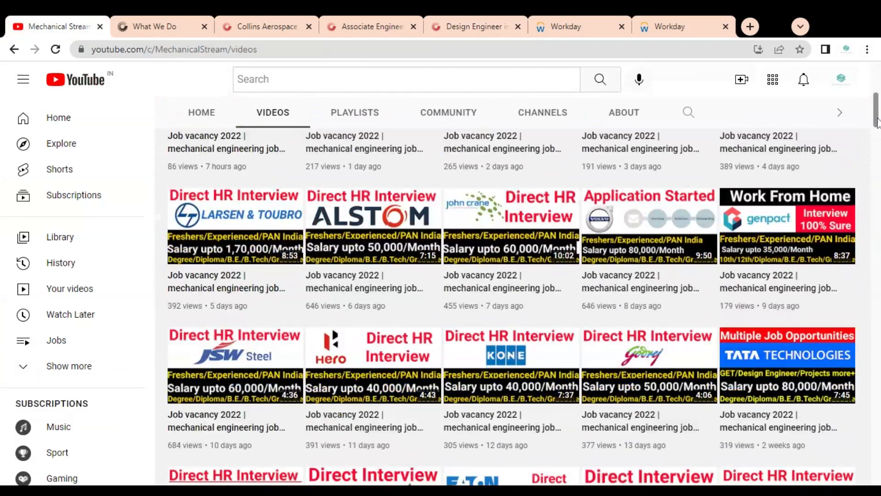
scroll("down", 3)
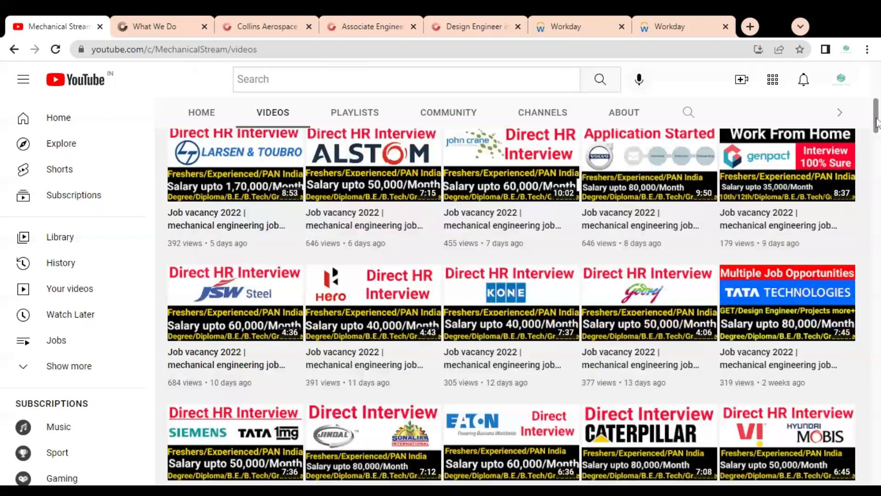
scroll("down", 3)
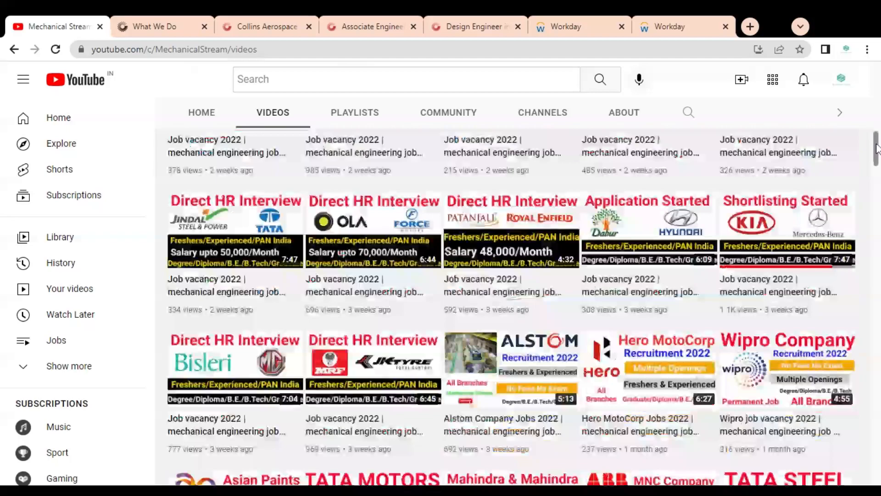
scroll("down", 3)
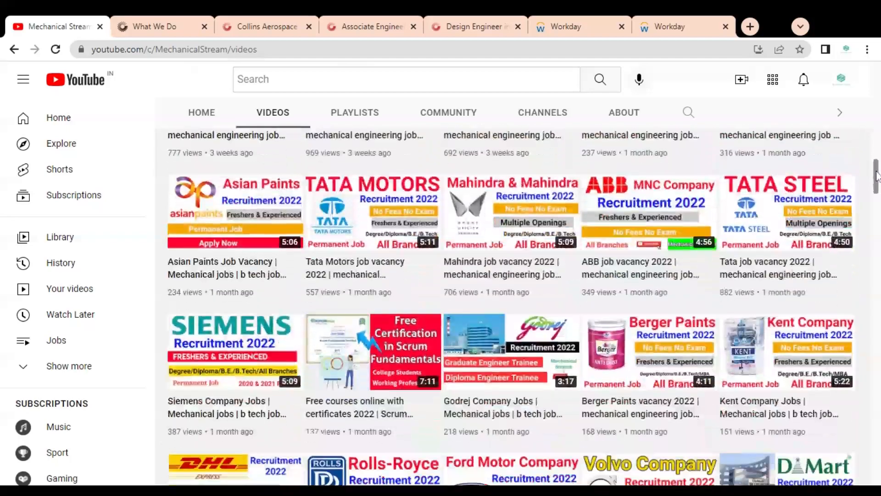
scroll("down", 3)
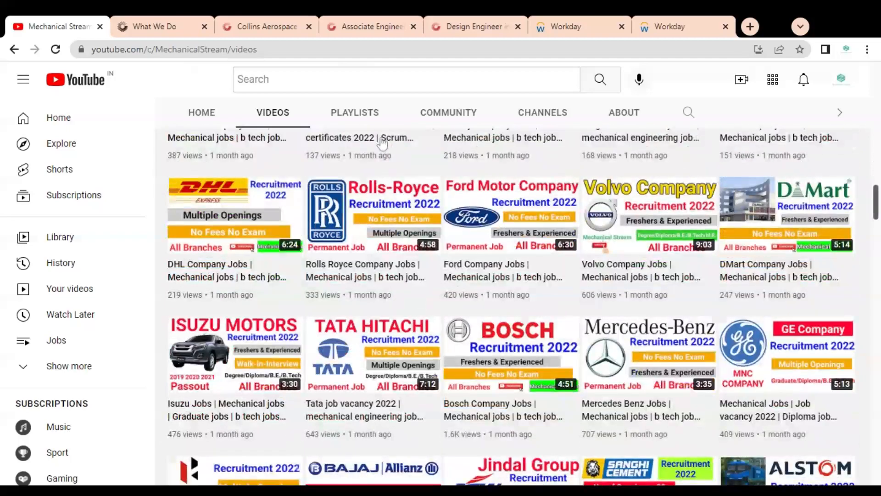
Open the Hyderabad Design Engineer posting and scroll to its sheet metal and plastics requirement
left_click(475, 27)
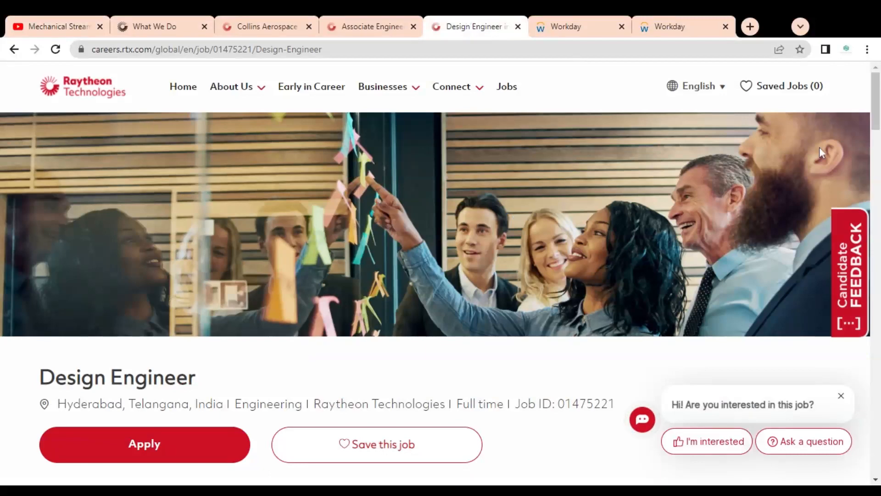
scroll("down", 3)
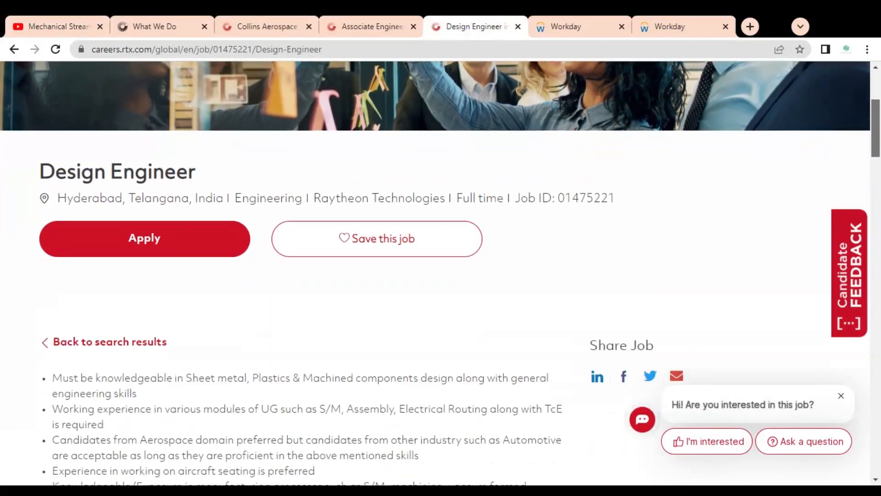
scroll("down", 3)
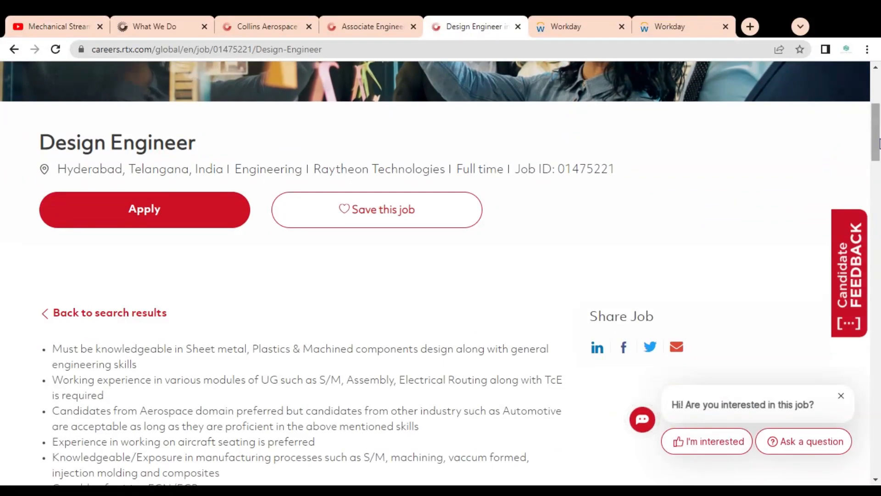
scroll("down", 3)
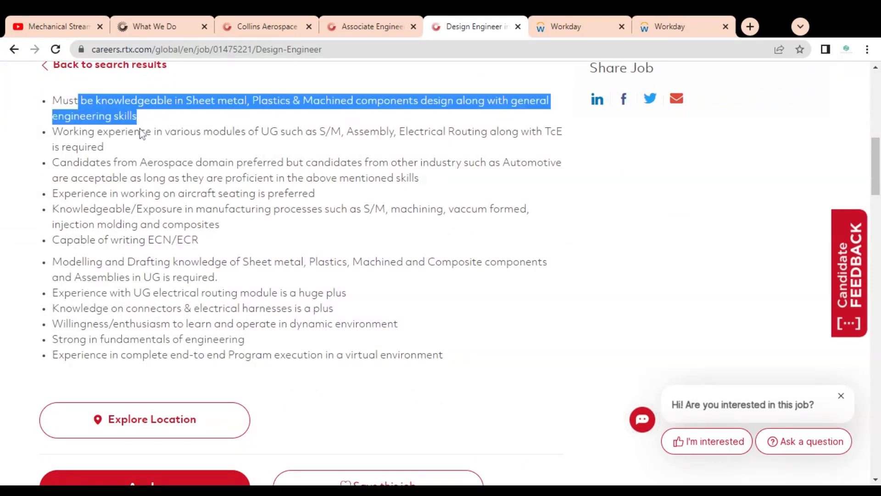
Highlight the aerospace domain, modelling and drafting, and end-to-end execution Experience bullets
double_click(140, 132)
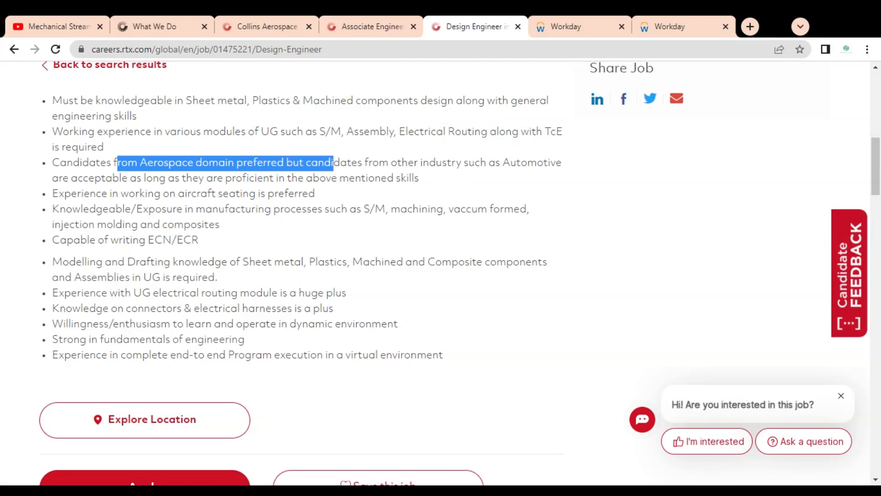
left_click_drag(333, 163, 273, 177)
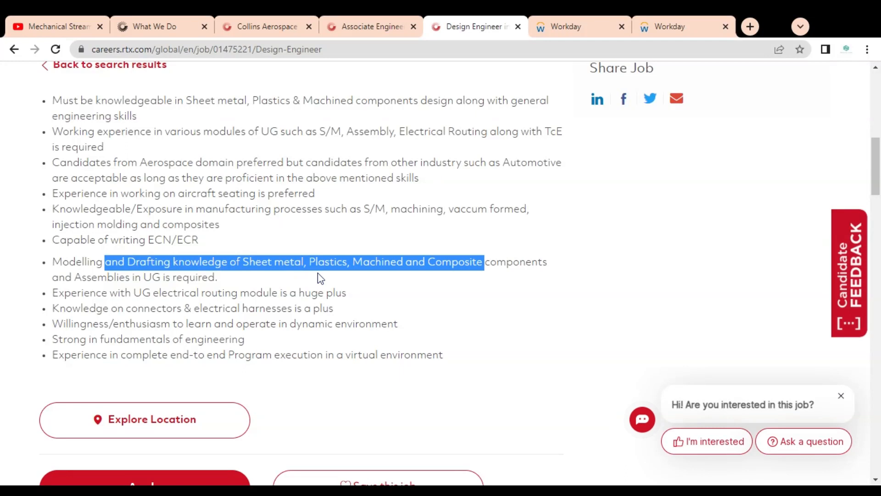
mouse_move(155, 312)
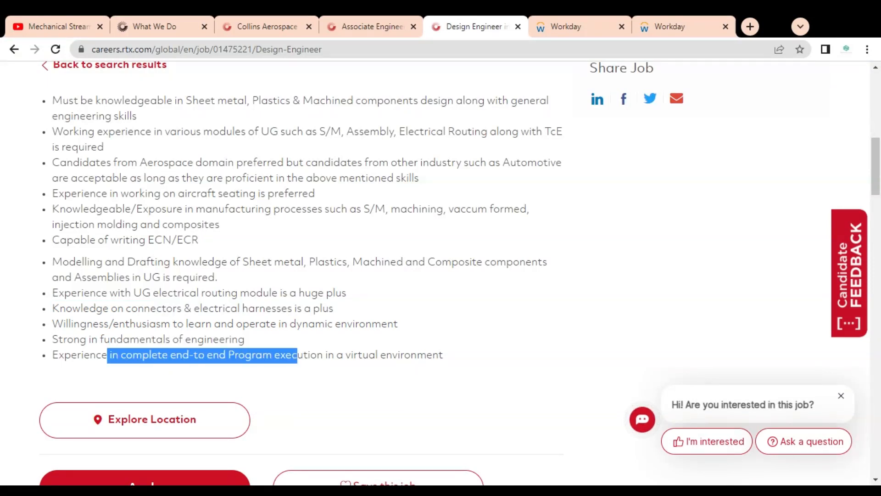
double_click(78, 355)
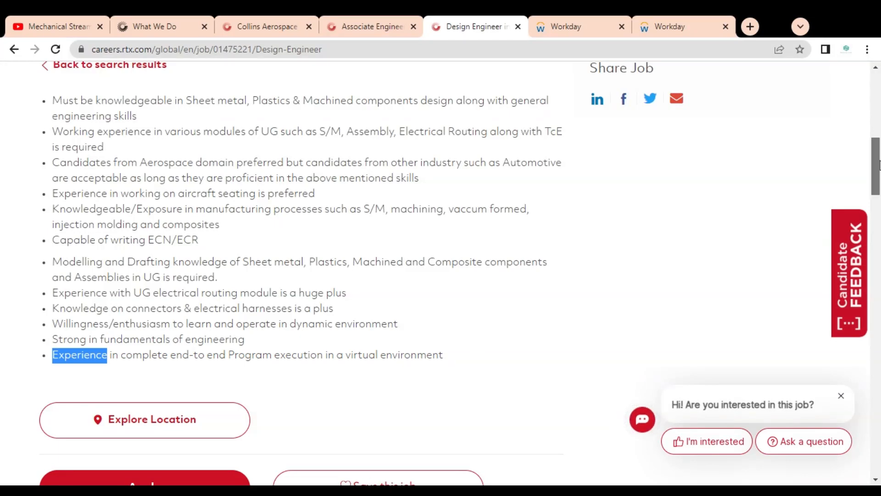
Scroll to the Design Engineer header and choose Apply to reach Workday sign-in
scroll("up", 3)
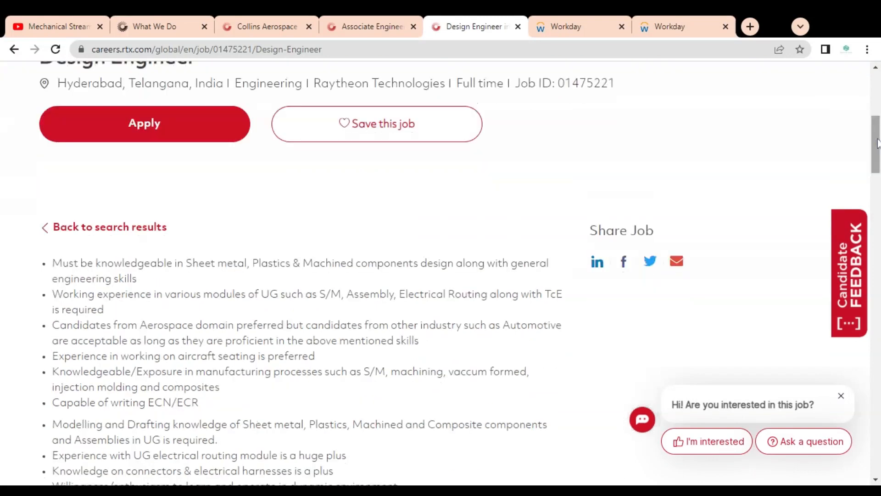
scroll("up", 3)
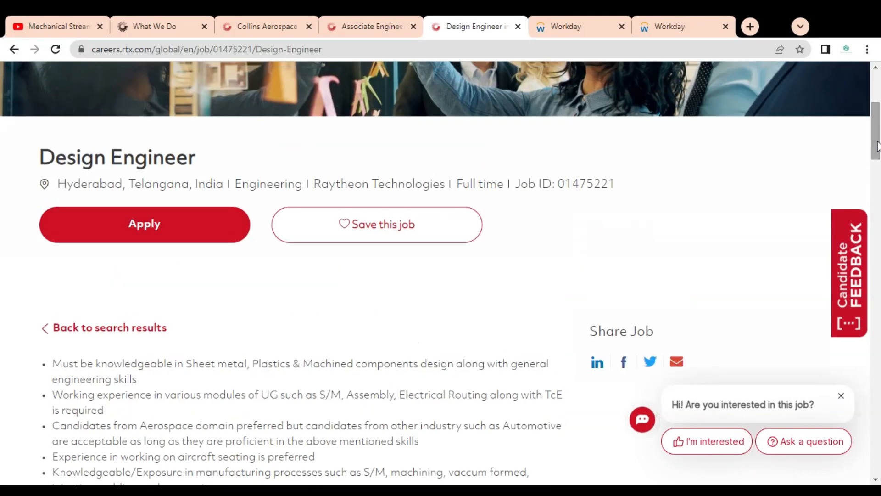
scroll("down", 3)
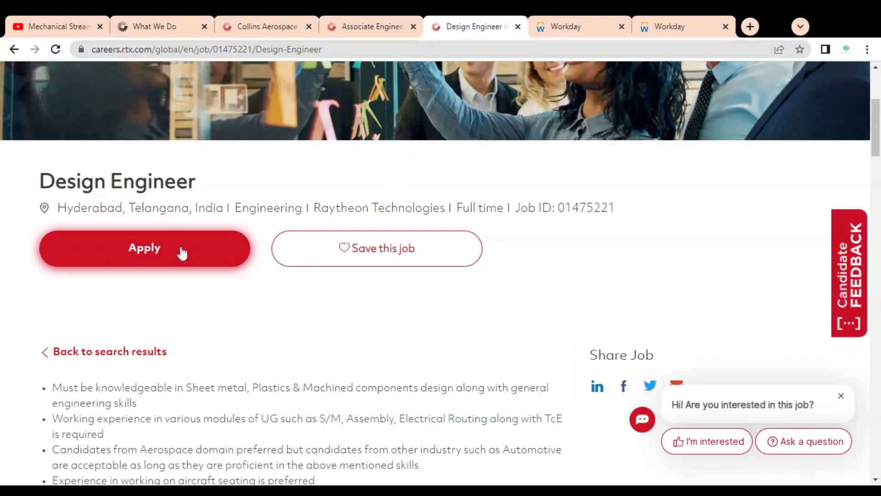
left_click(145, 248)
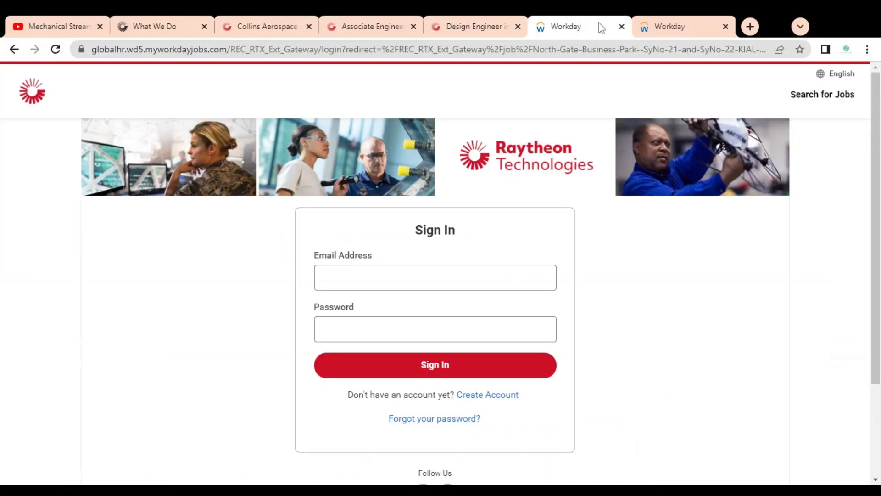
scroll("down", 3)
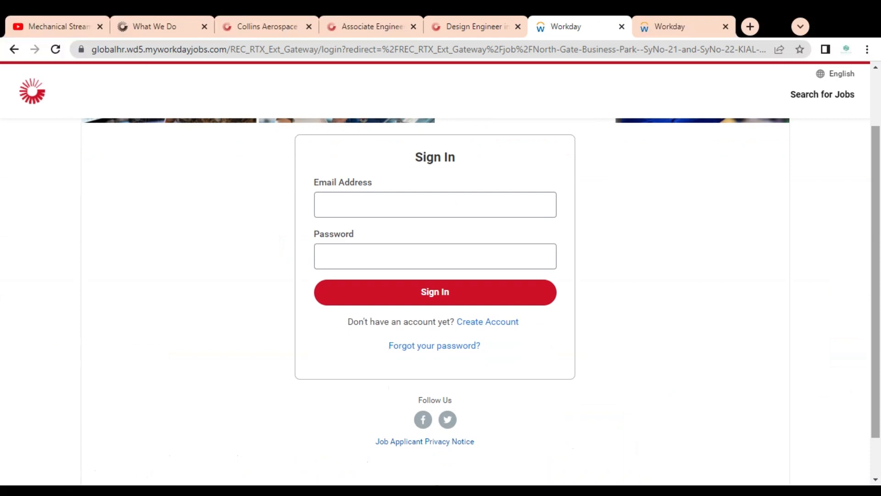
mouse_move(485, 328)
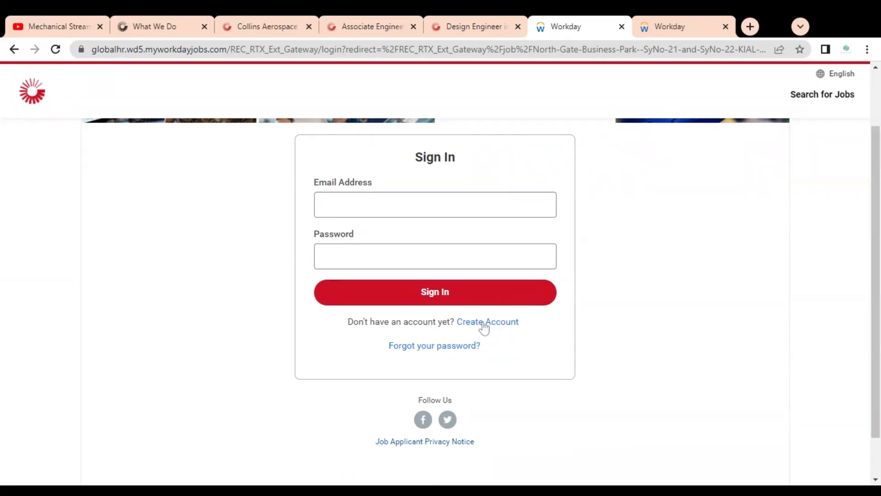
left_click(487, 321)
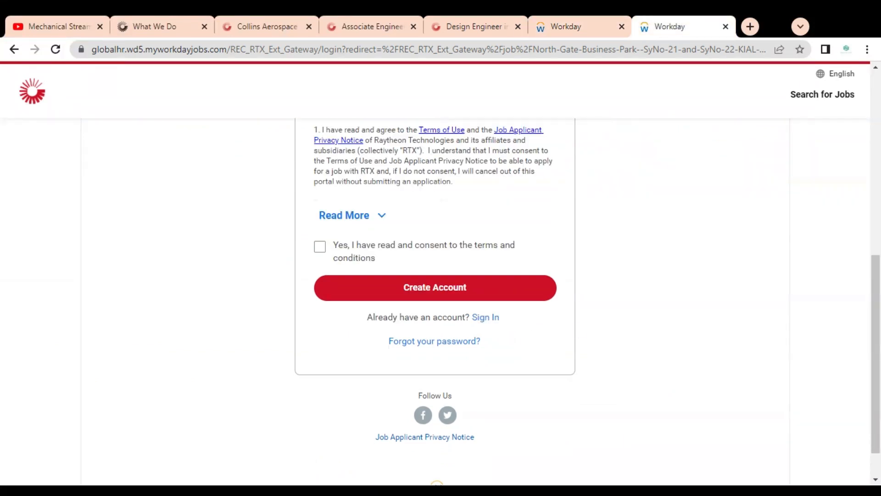
scroll("up", 3)
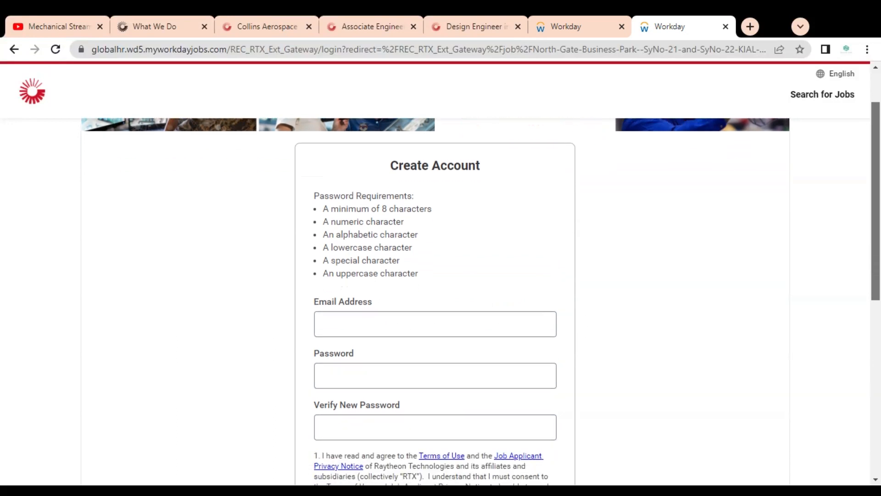
scroll("down", 3)
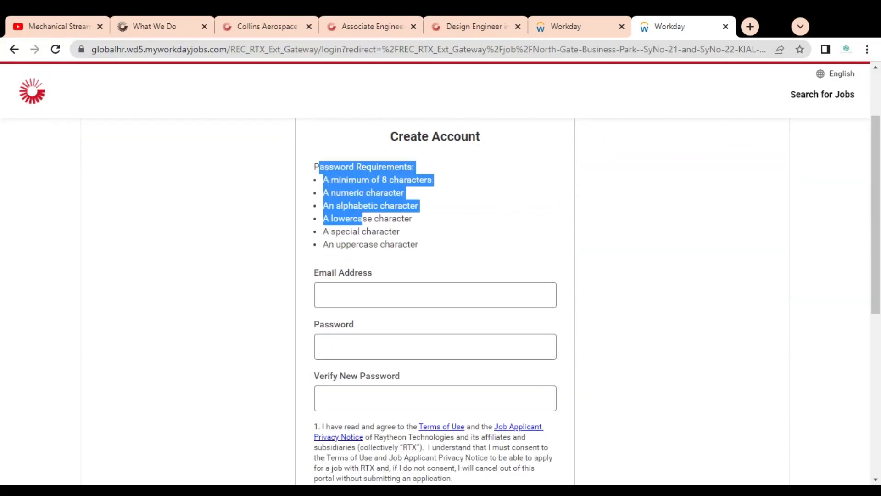
scroll("down", 3)
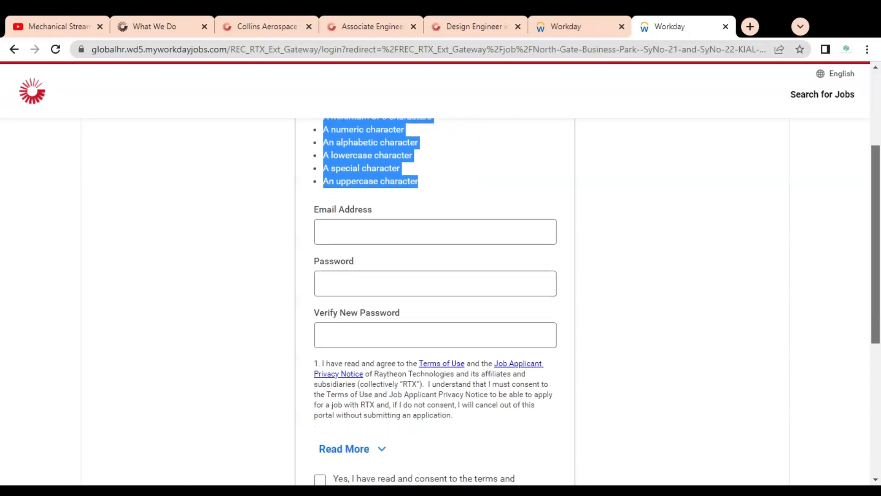
scroll("down", 3)
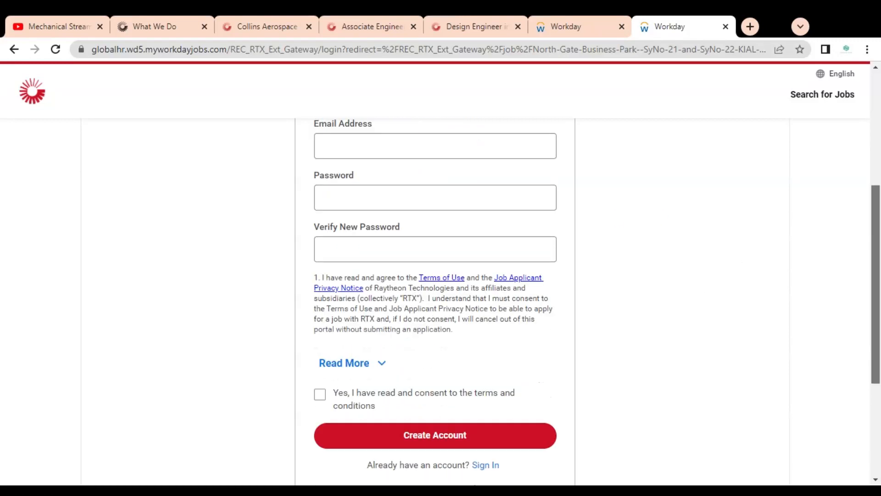
scroll("down", 3)
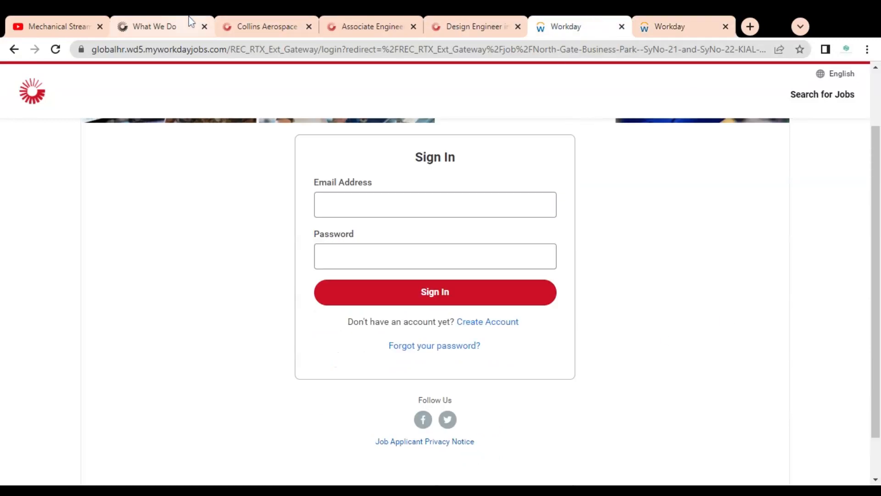
Return to the What We Do tab and scroll past Commercial aviation to Business aviation
left_click(155, 27)
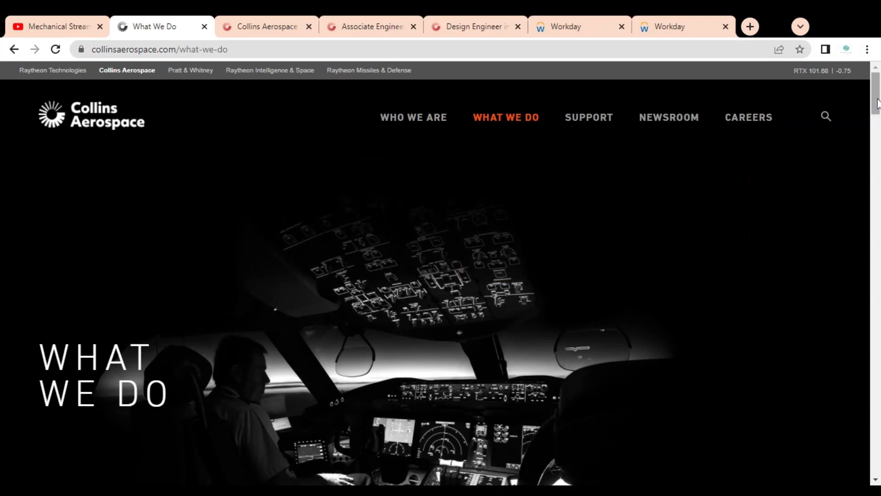
scroll("down", 3)
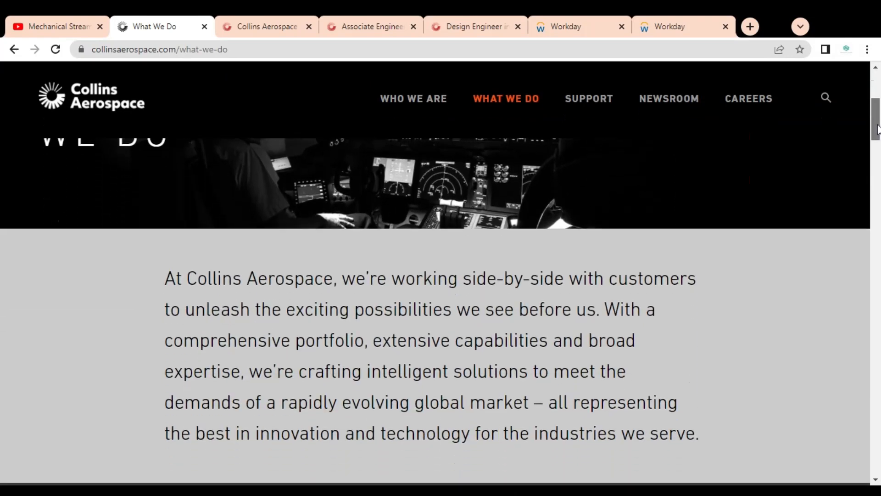
scroll("down", 3)
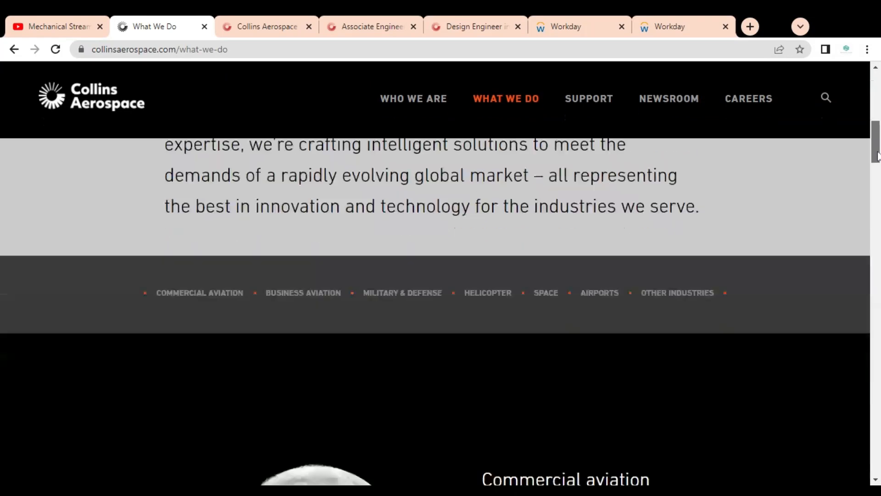
scroll("down", 3)
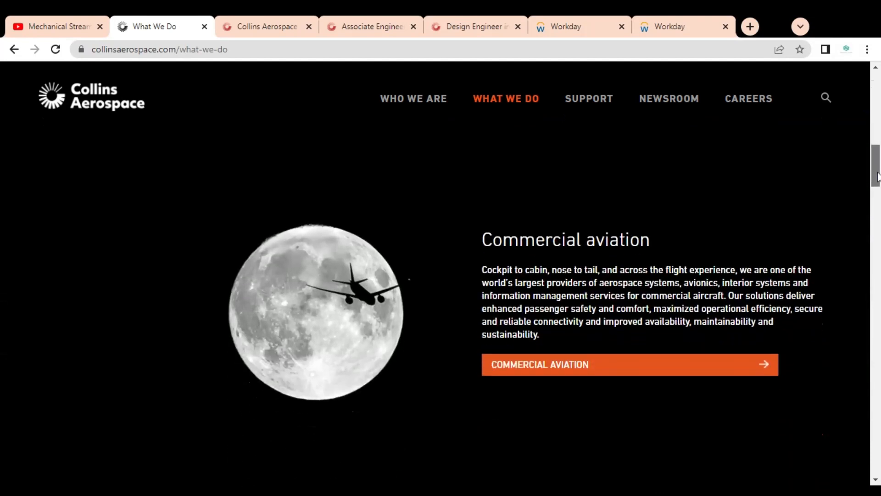
scroll("down", 3)
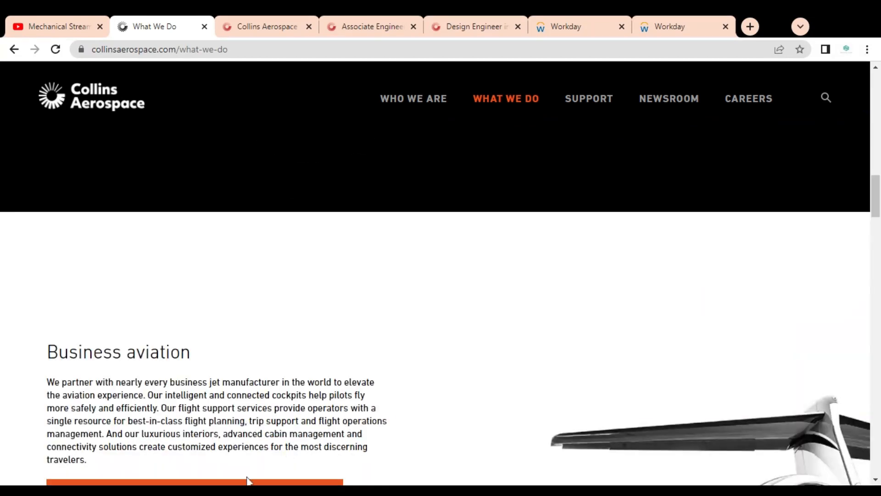